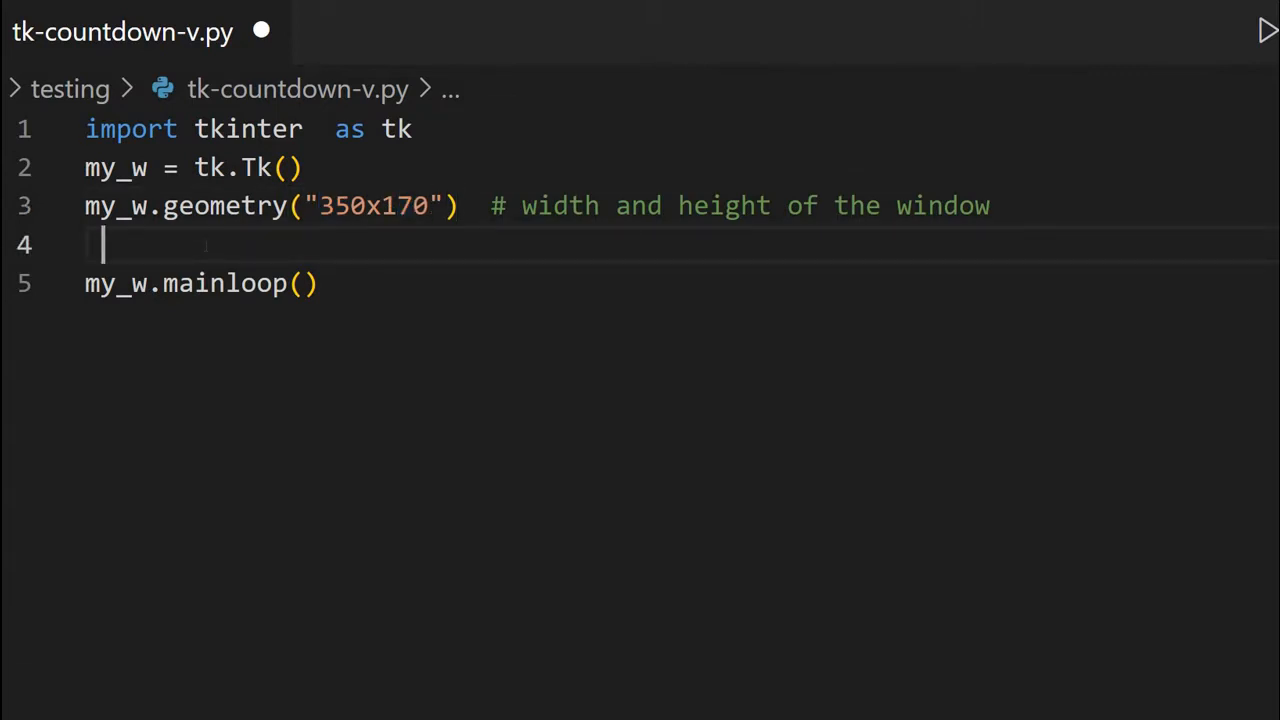
# Write my_font=('Times',76,'bold') on the line after geometry.
pyautogui.click(100, 284)
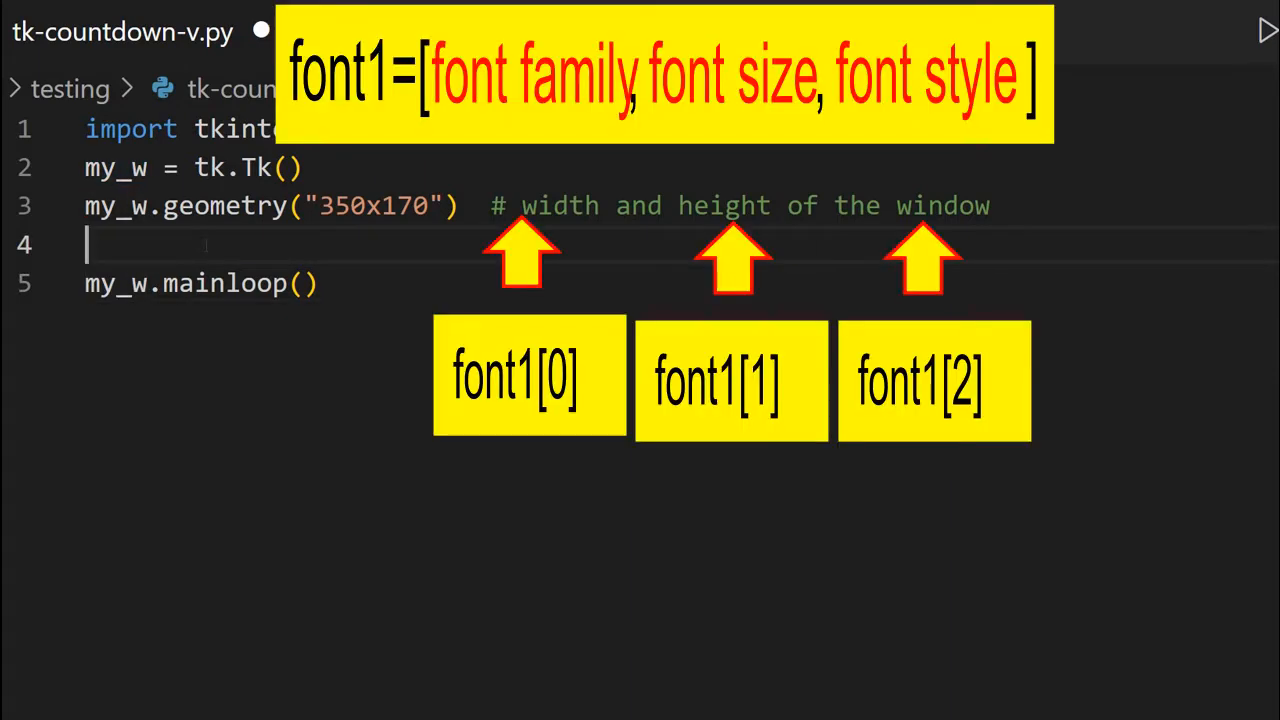
pyautogui.write('my_font')
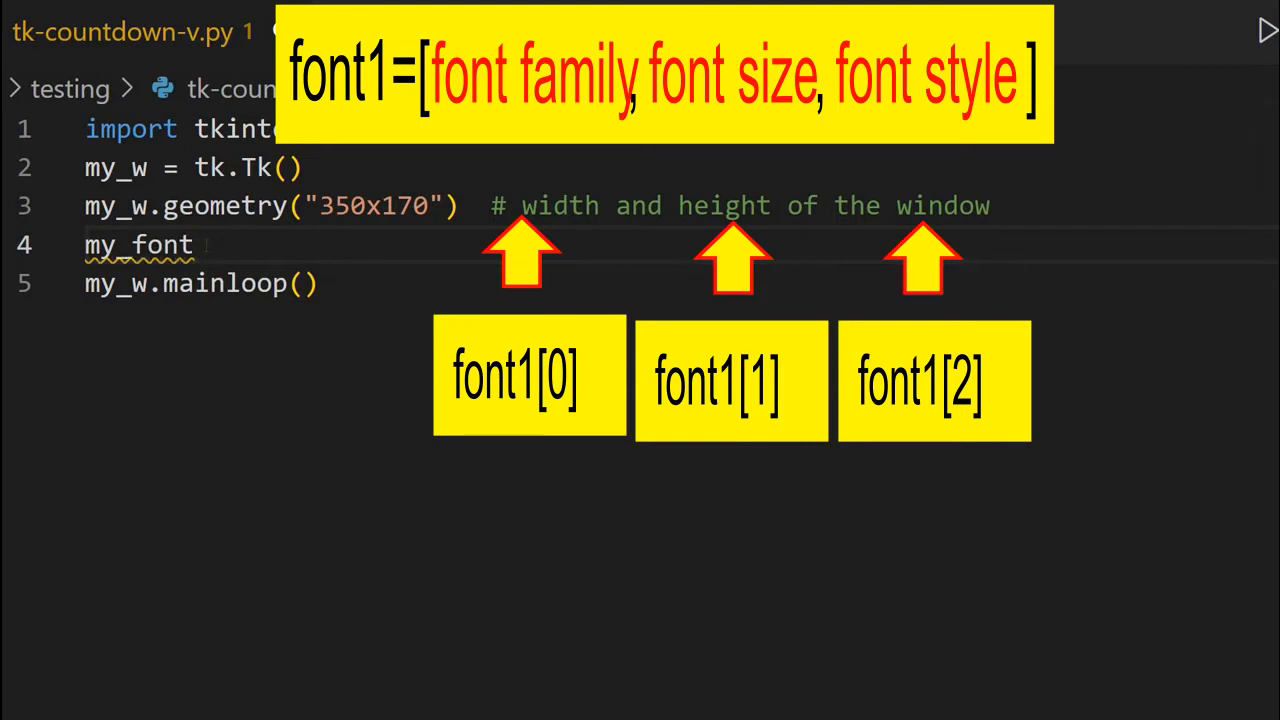
pyautogui.write("=('')")
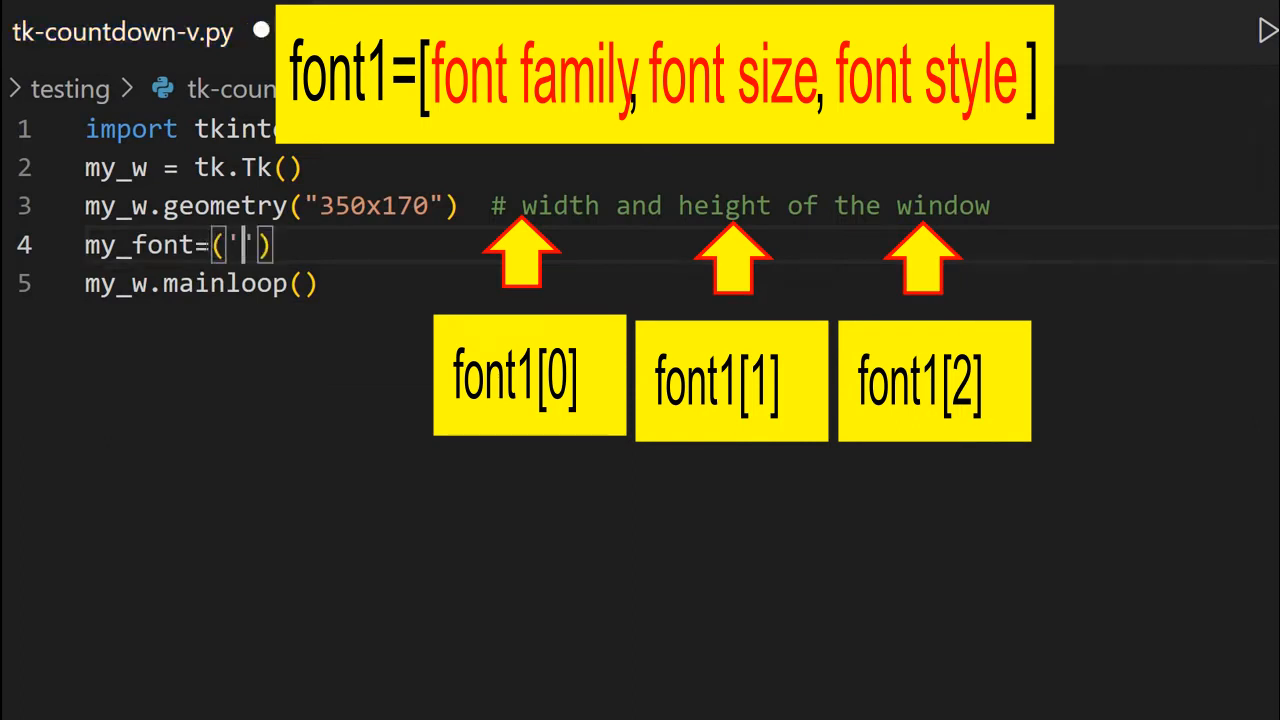
pyautogui.write('Times')
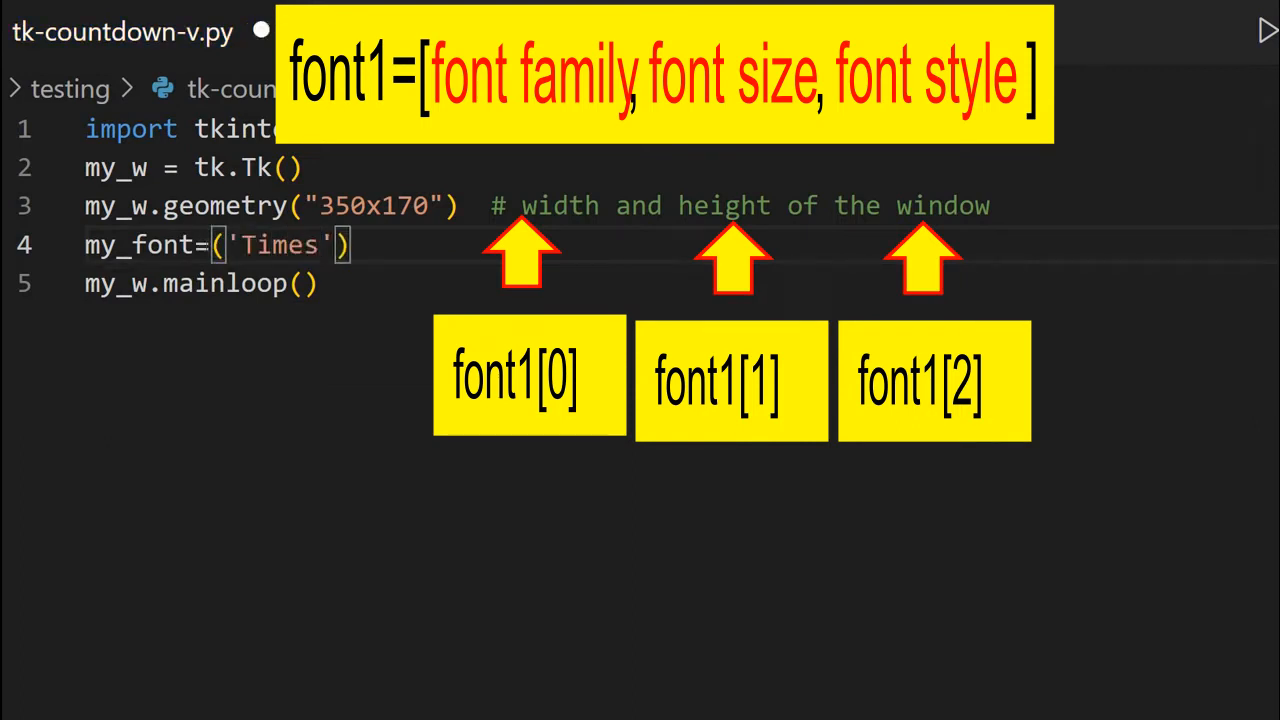
pyautogui.write(',')
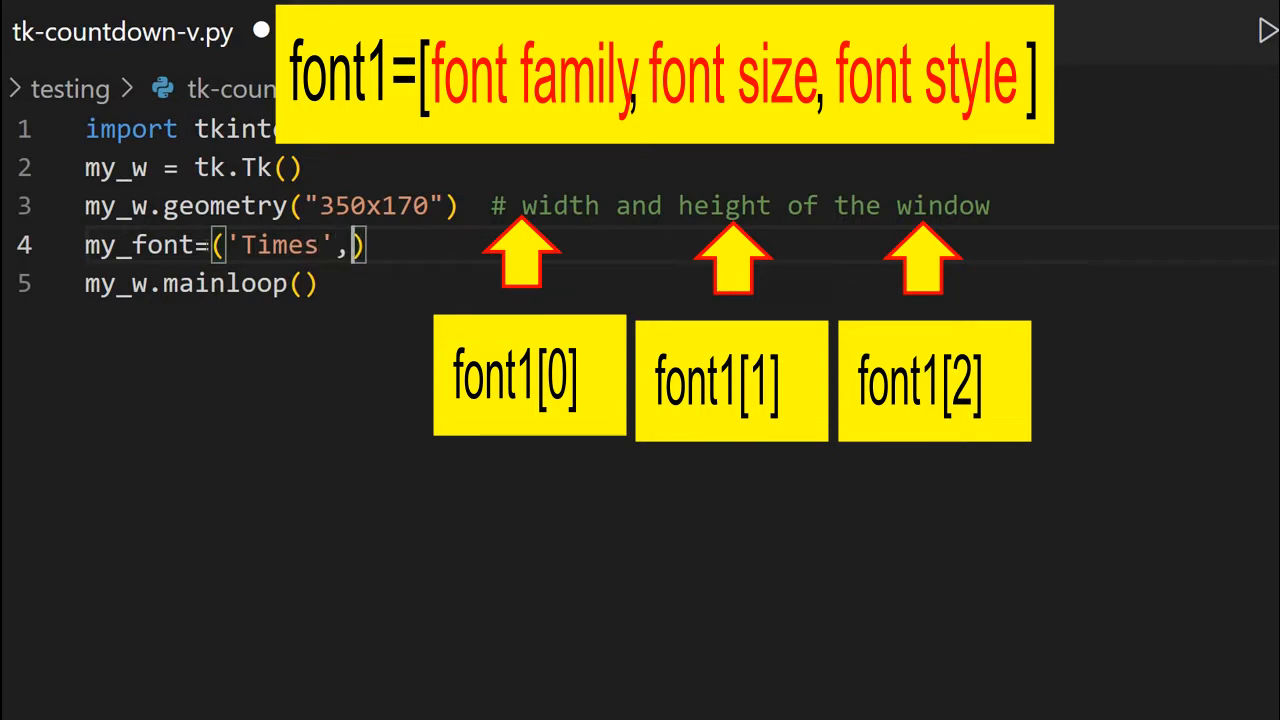
pyautogui.write('76')
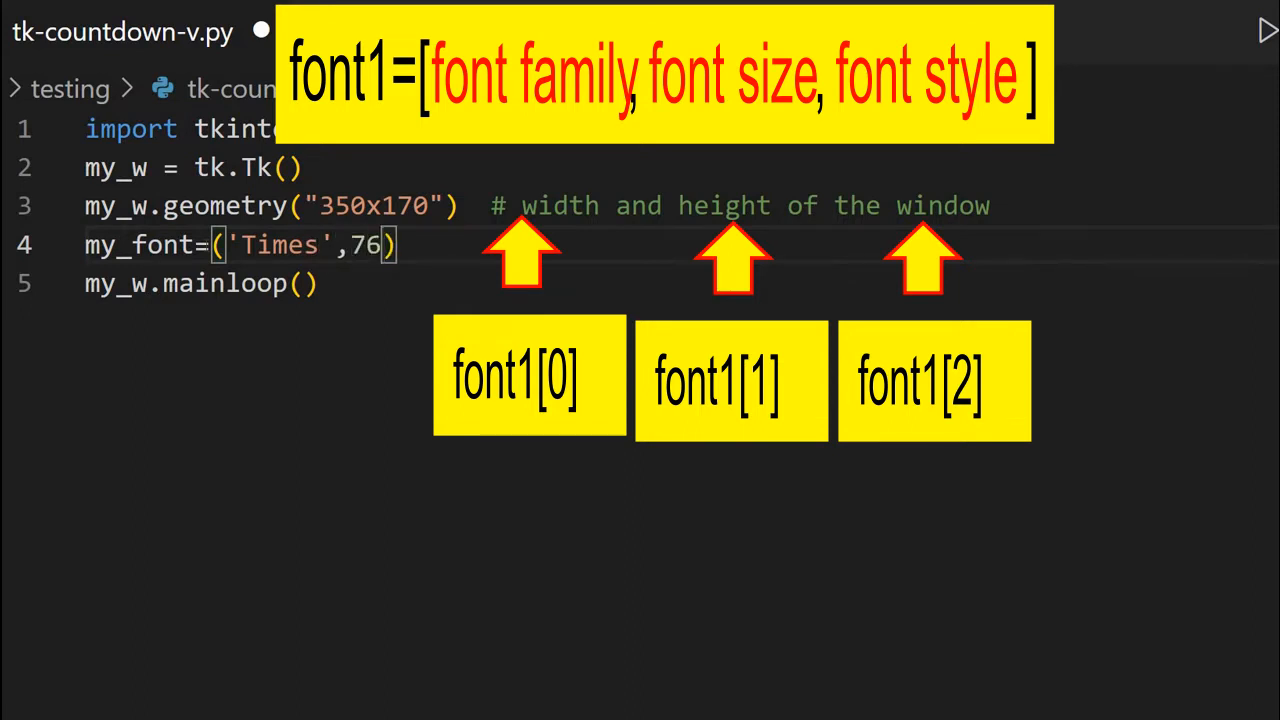
pyautogui.write(",'")
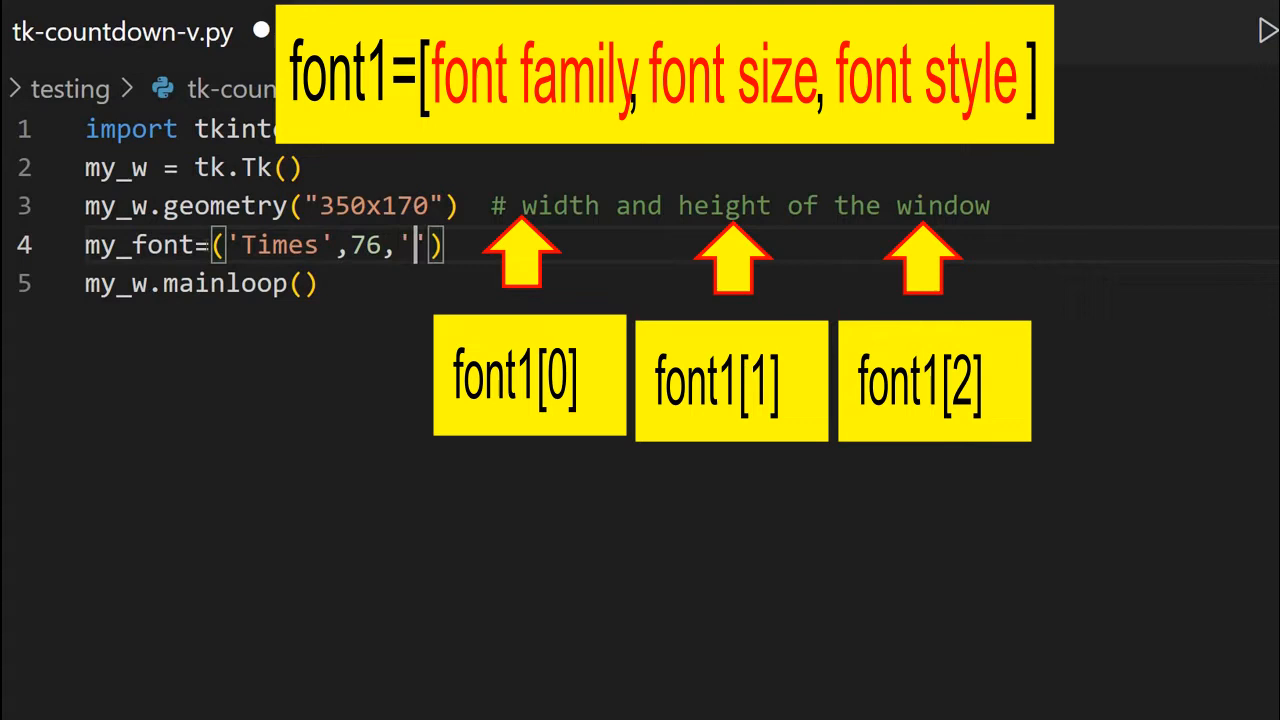
pyautogui.write('bold')
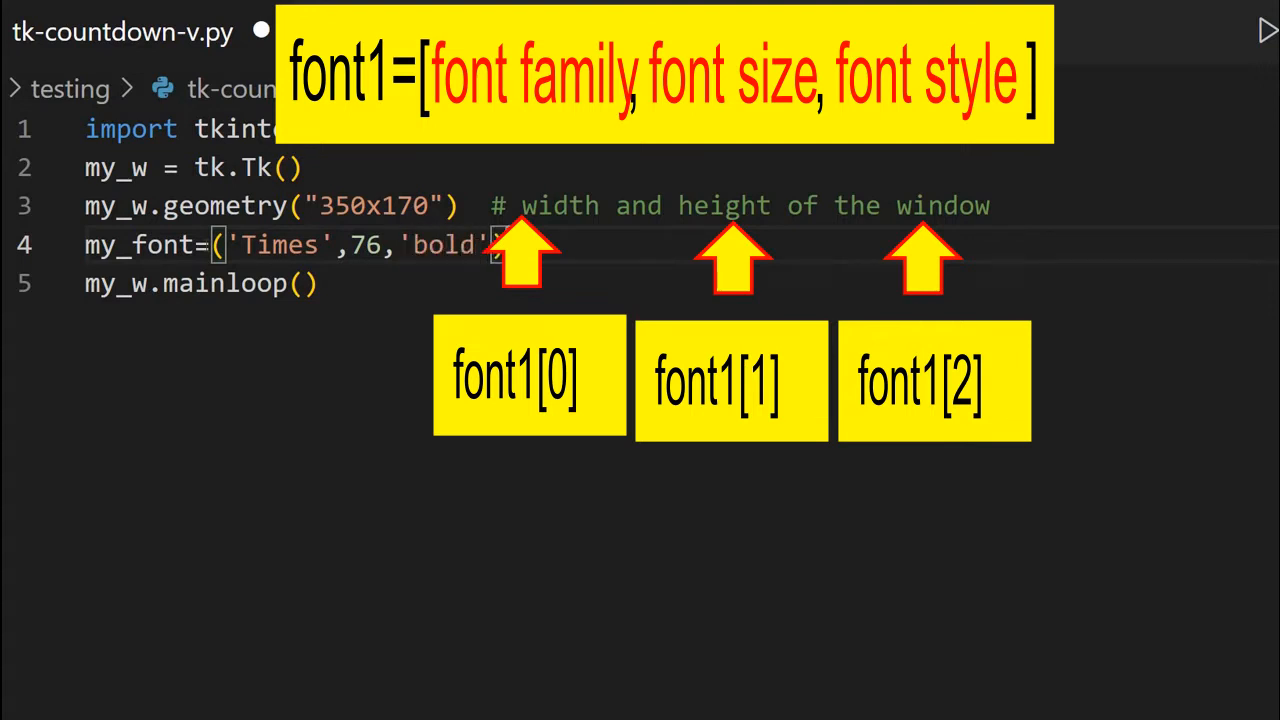
pyautogui.press('Enter')
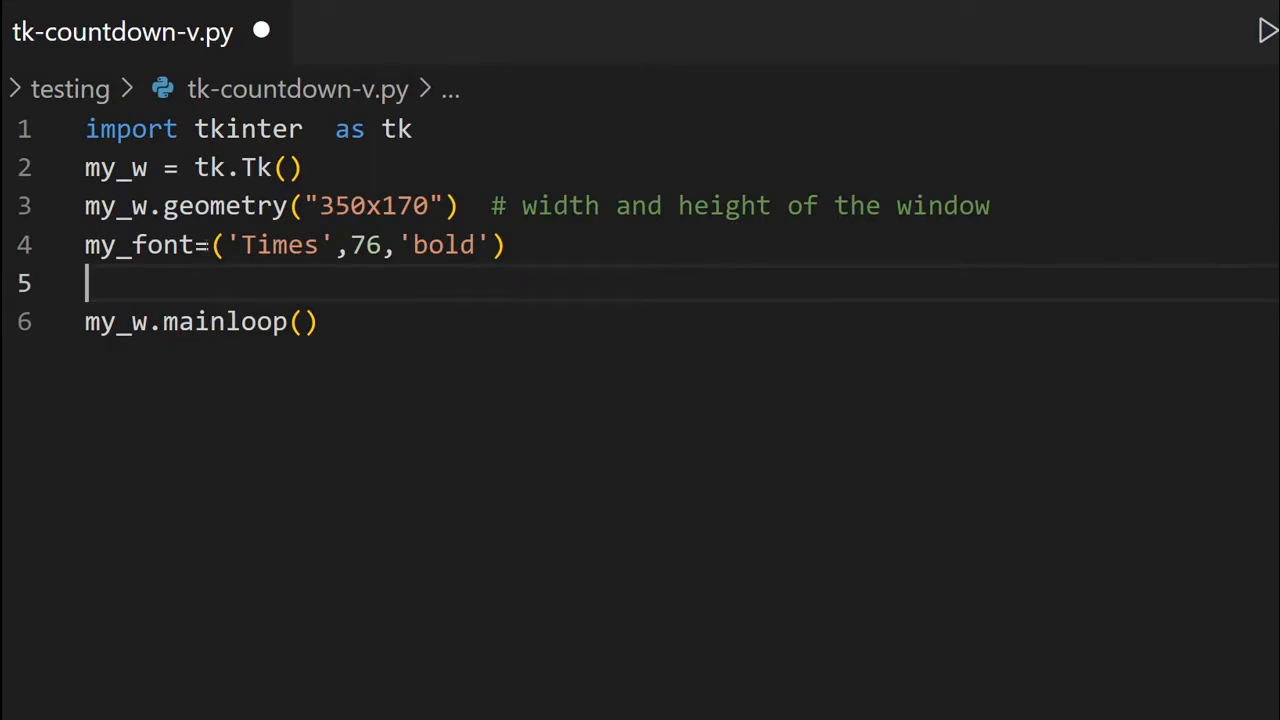
# Write l1=tk.Label(my_w,font=my_font,bg='yellow',width=2).
pyautogui.write('l1=tk')
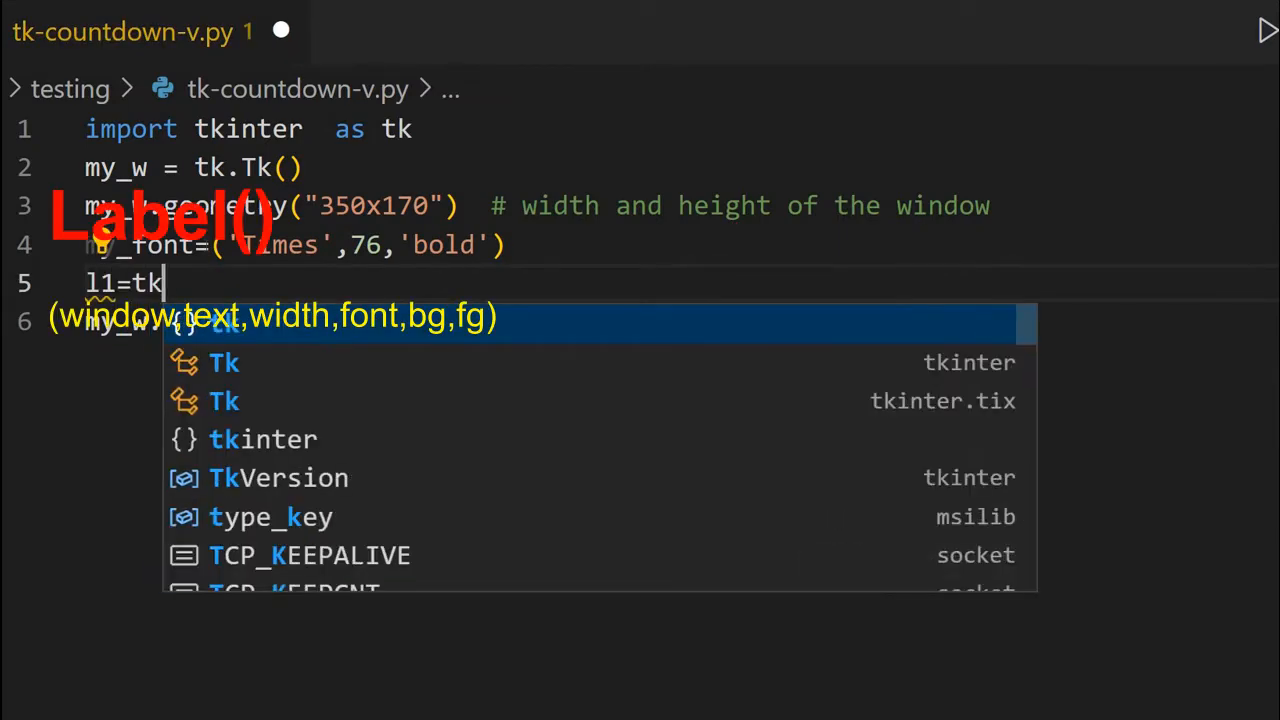
pyautogui.write('.Label')
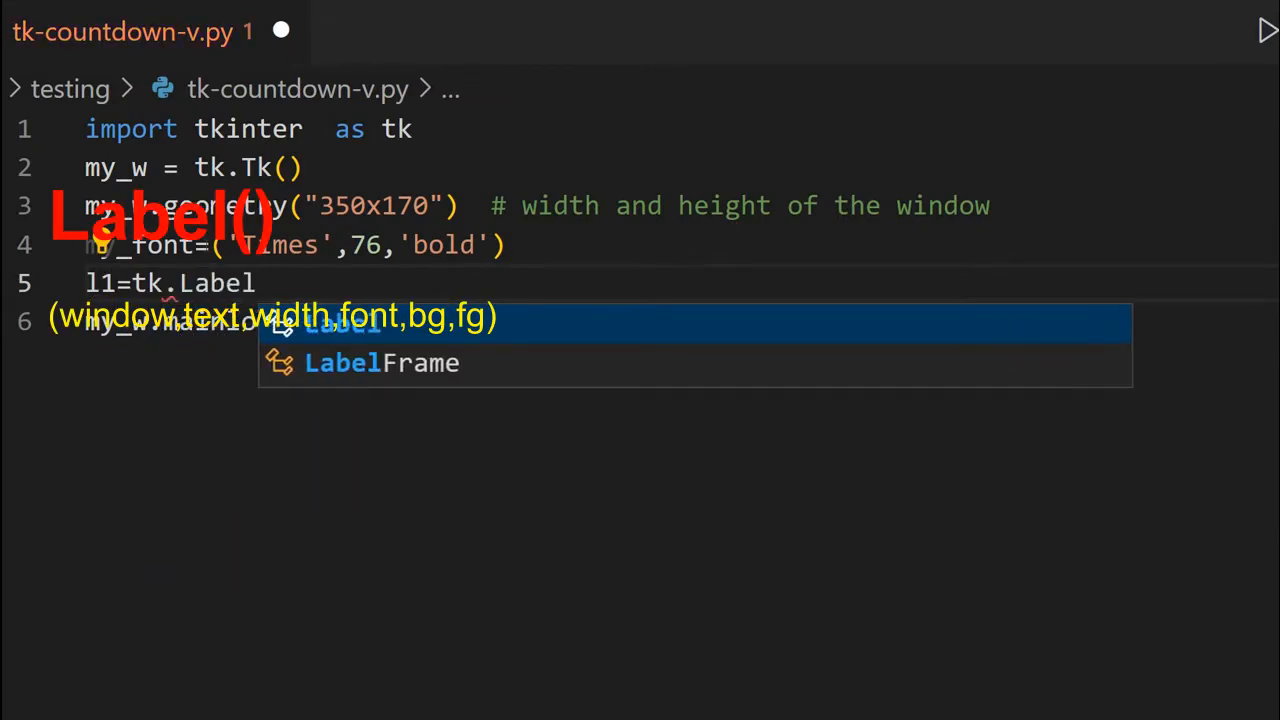
pyautogui.write('(my_w,font=')
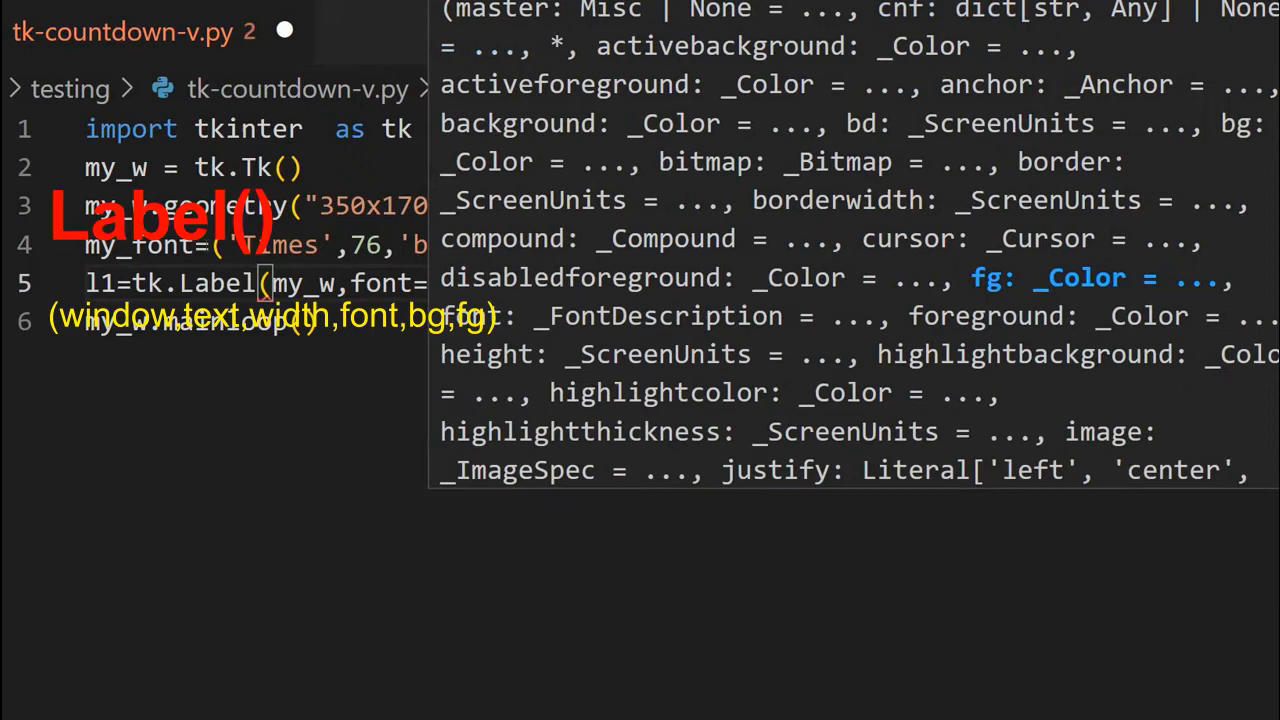
pyautogui.write('my_font,bg')
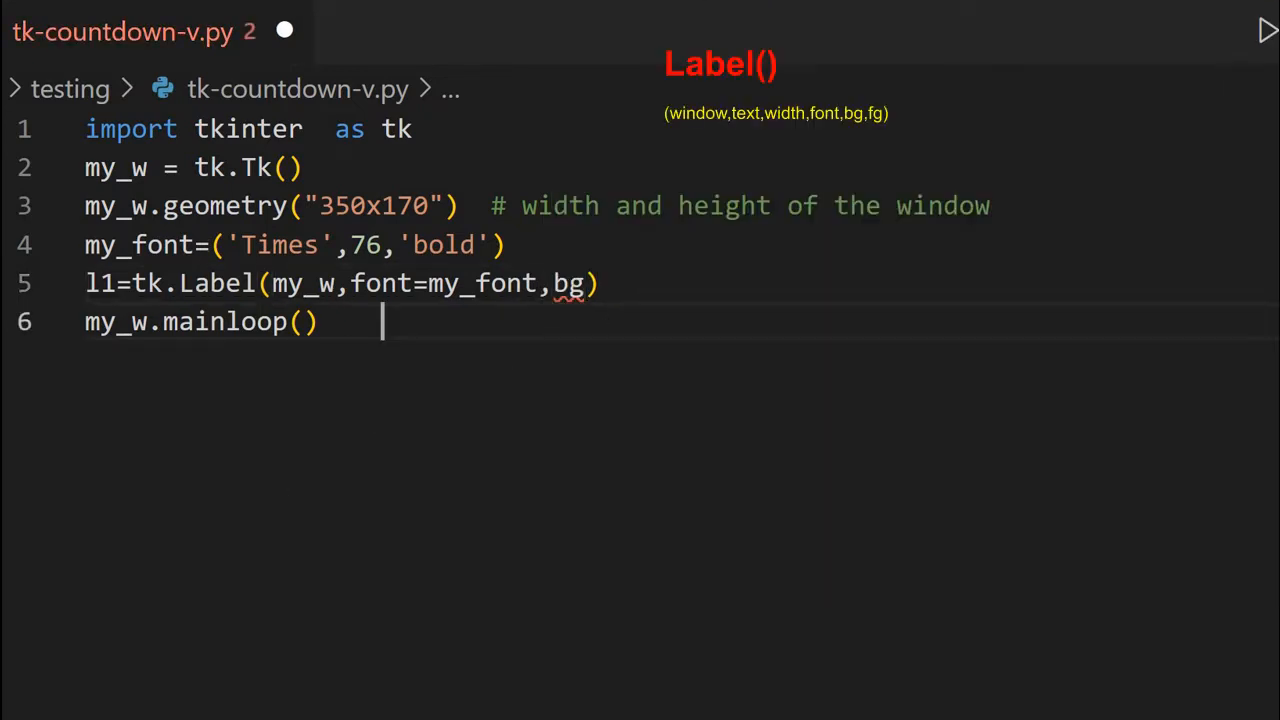
pyautogui.write('=')
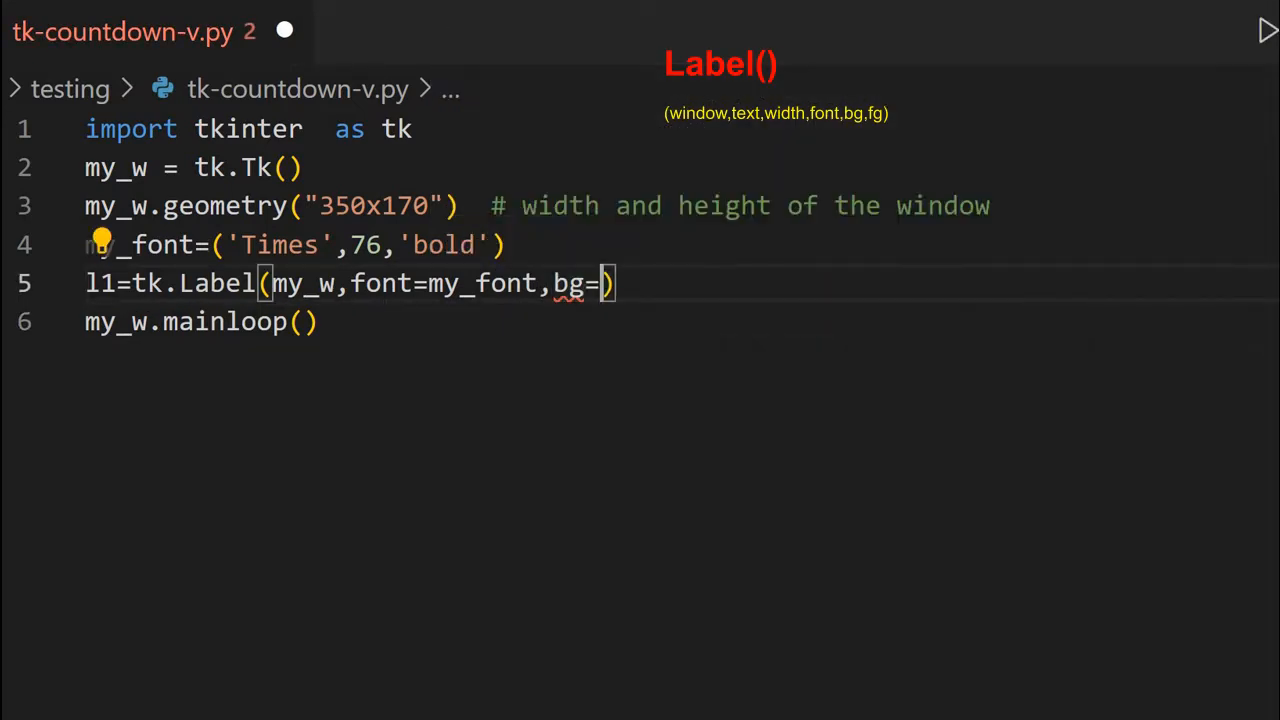
pyautogui.write("'yellow'")
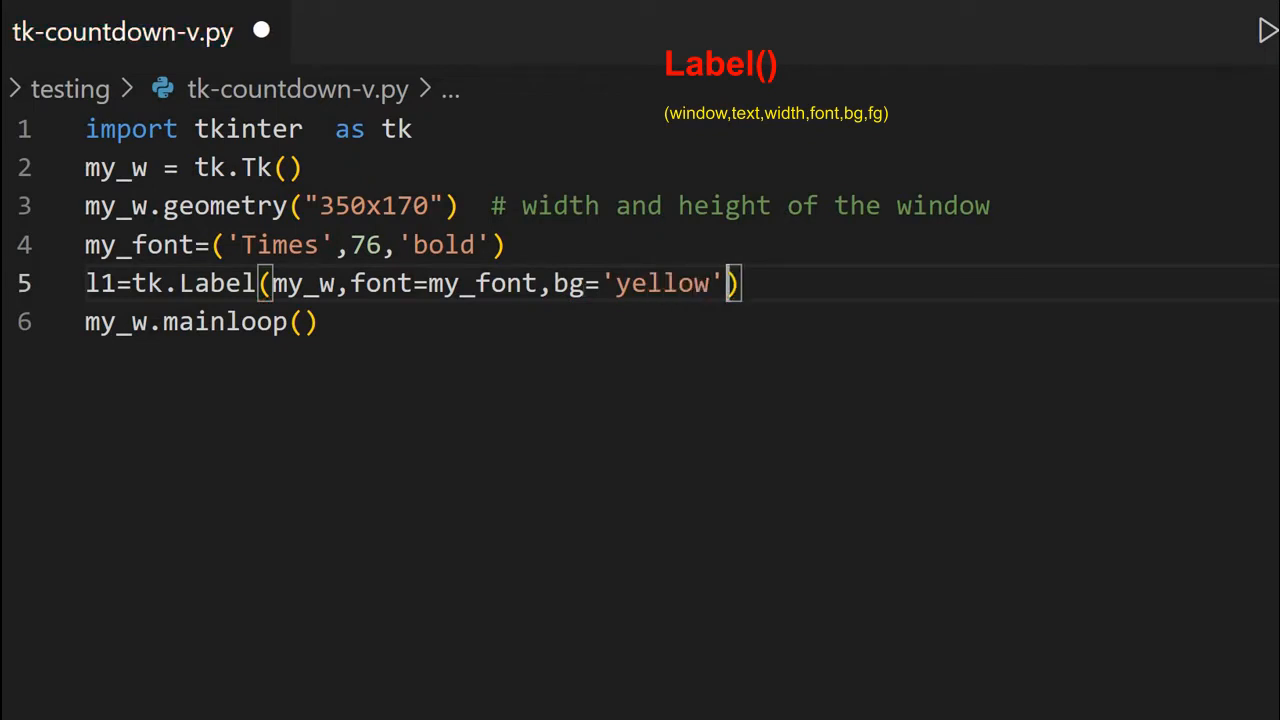
pyautogui.write('width=2')
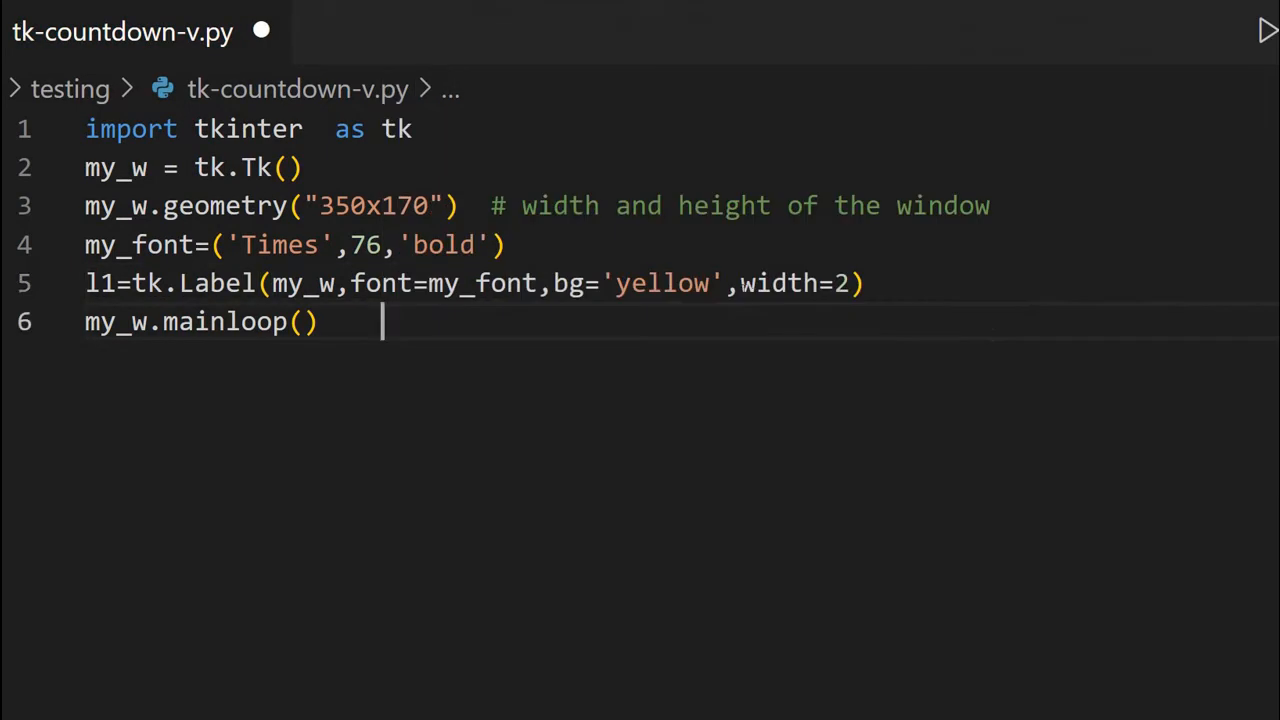
pyautogui.doubleClick(778, 284)
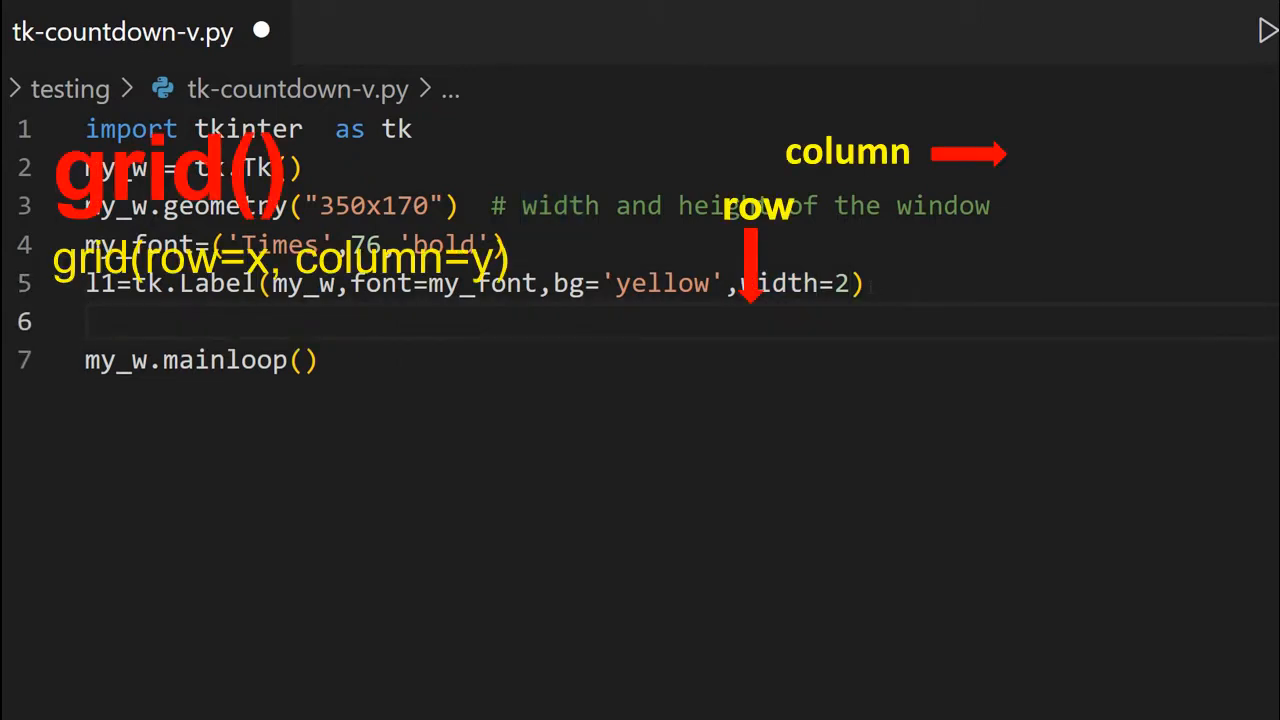
# Write la.grid(row=0,column=1,padx=50,pady=30) to place the label.
pyautogui.write('la.grid()')
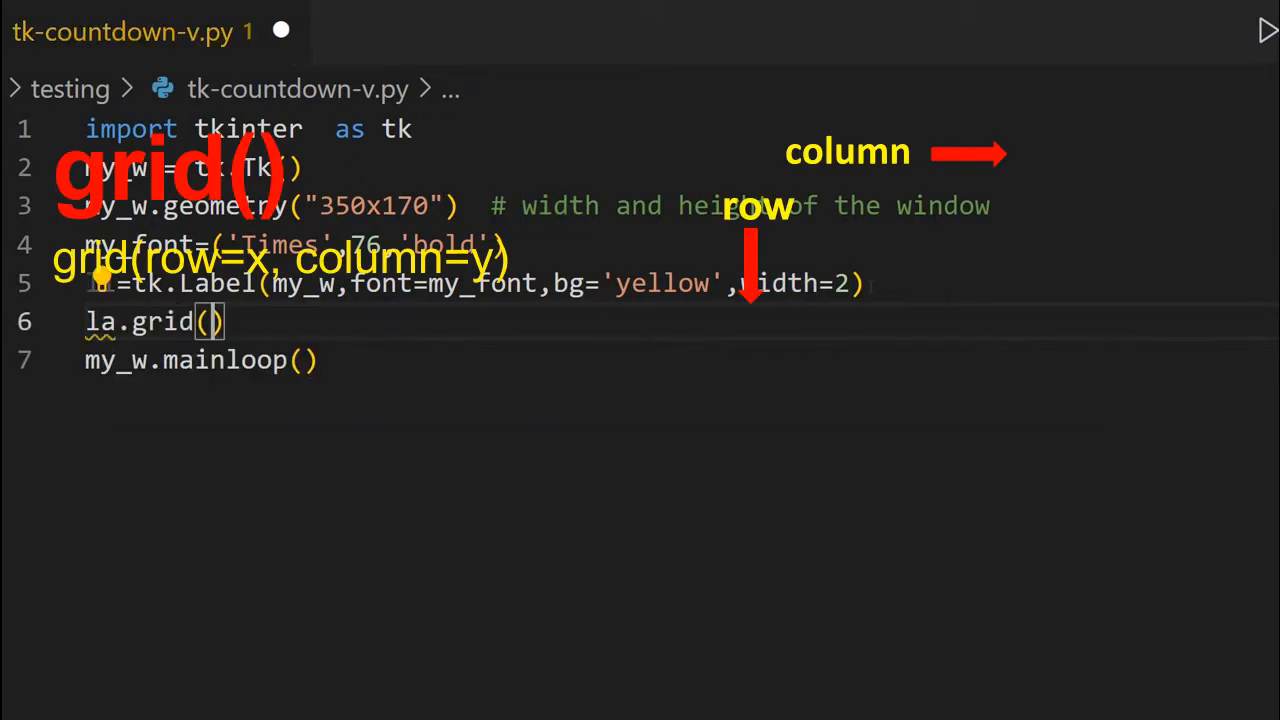
pyautogui.write('row')
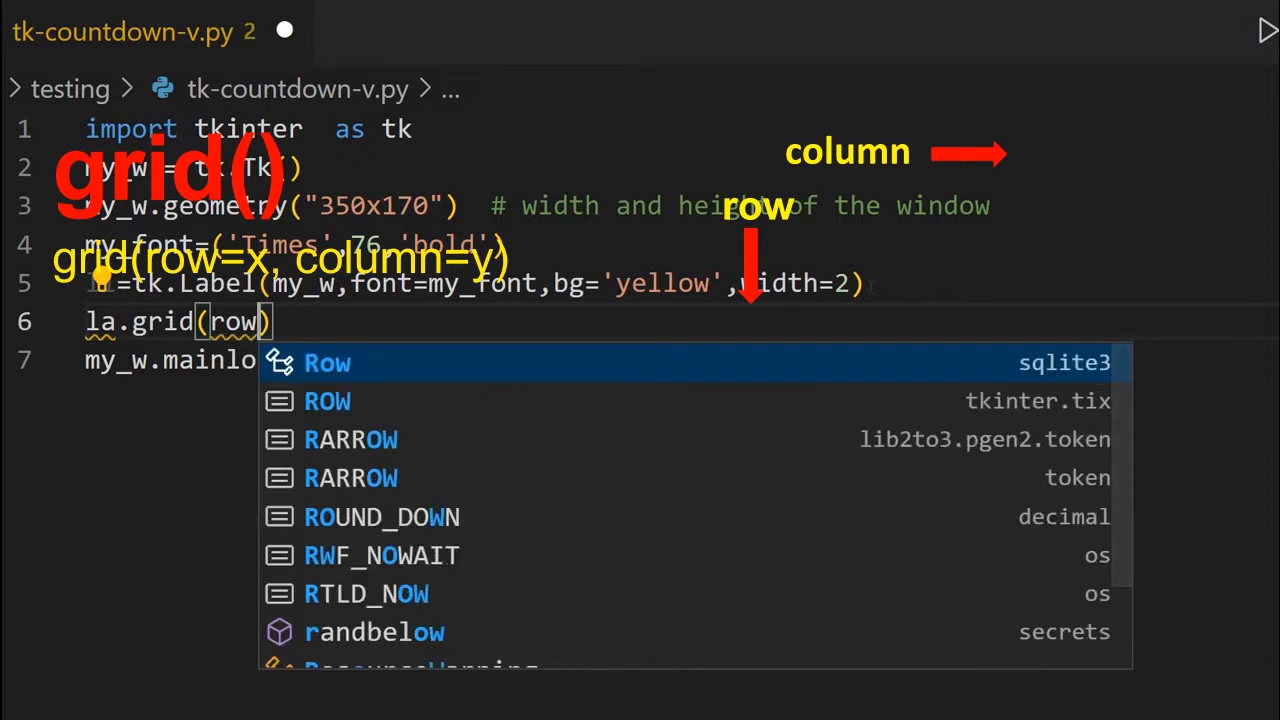
pyautogui.write('=0')
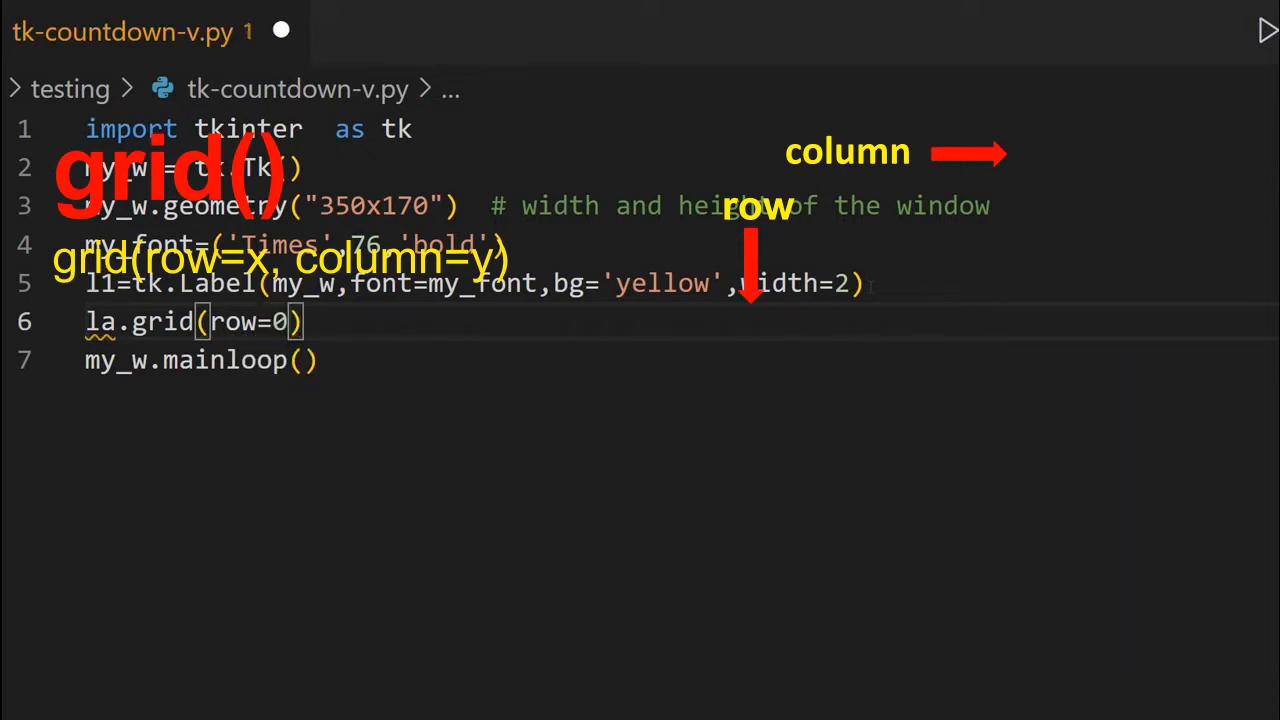
pyautogui.write(',column')
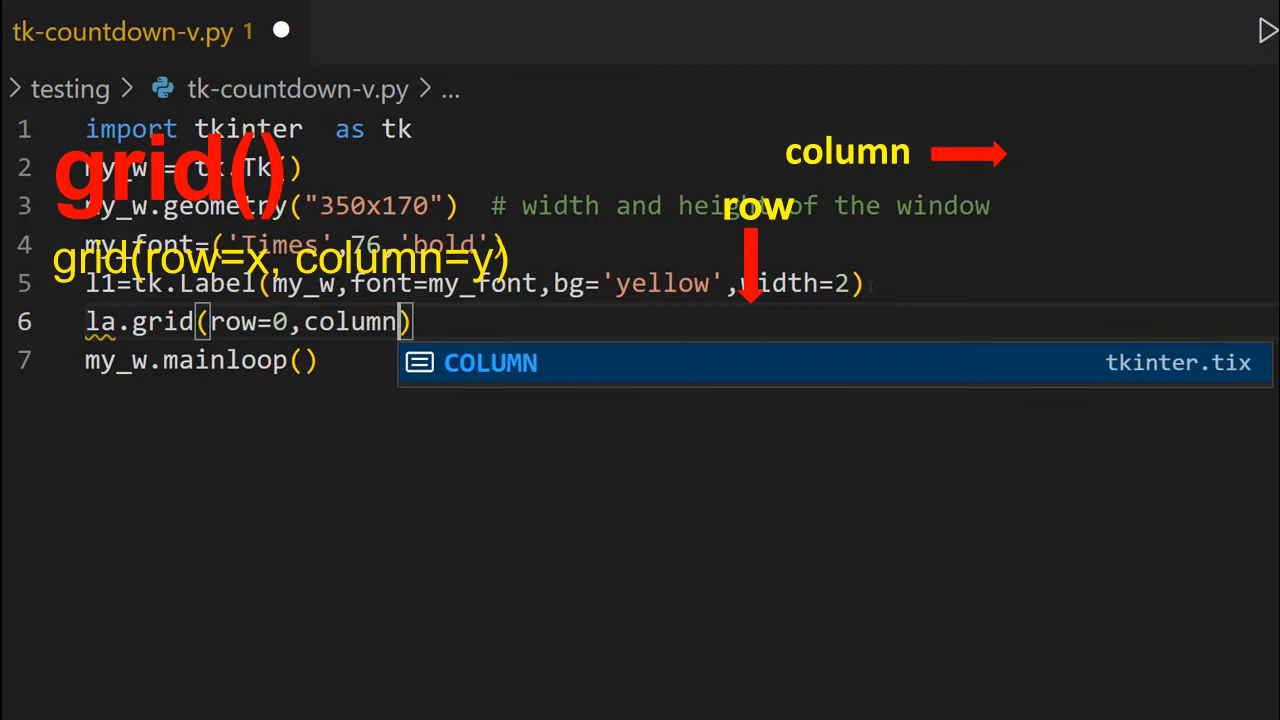
pyautogui.write('=1,')
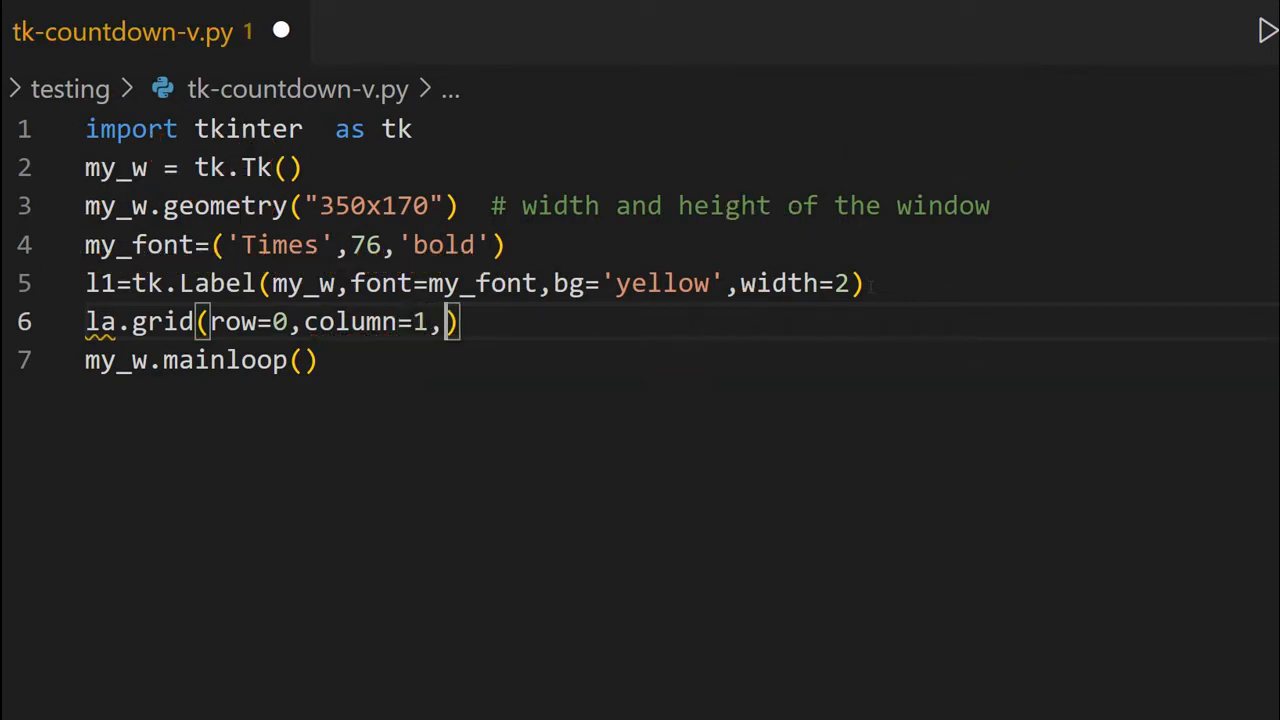
pyautogui.write('padx=')
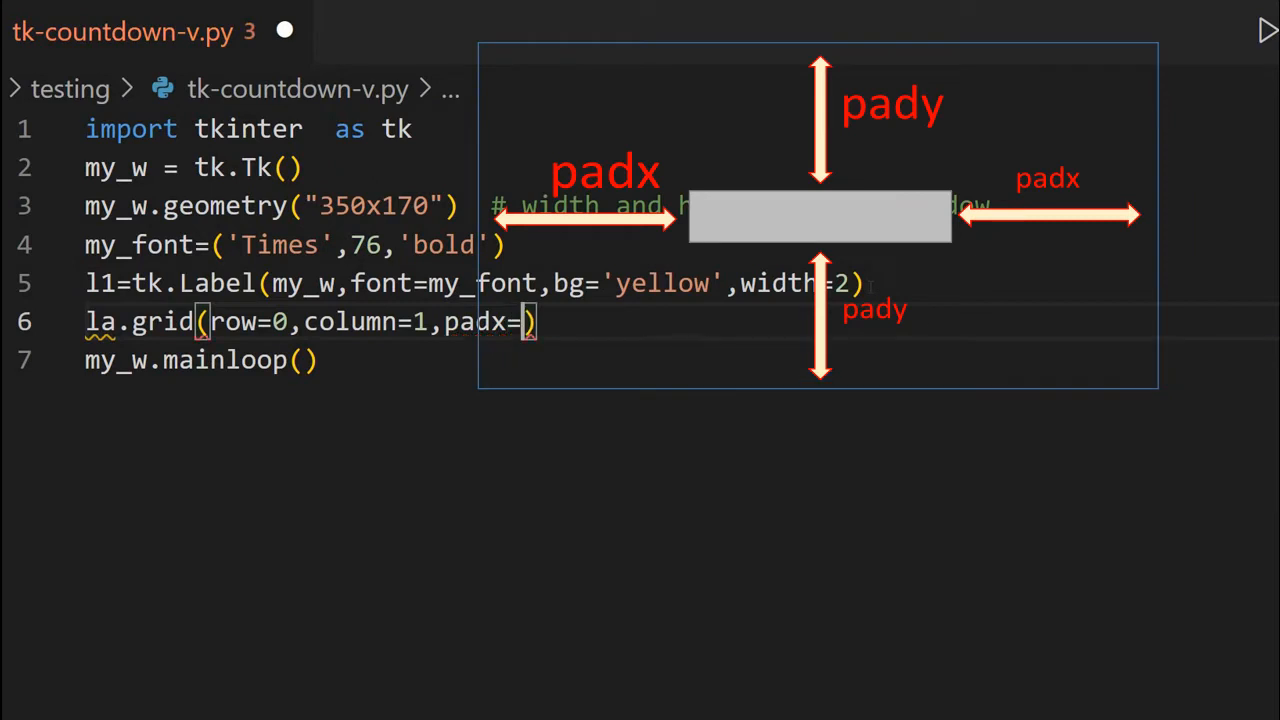
pyautogui.write('50,')
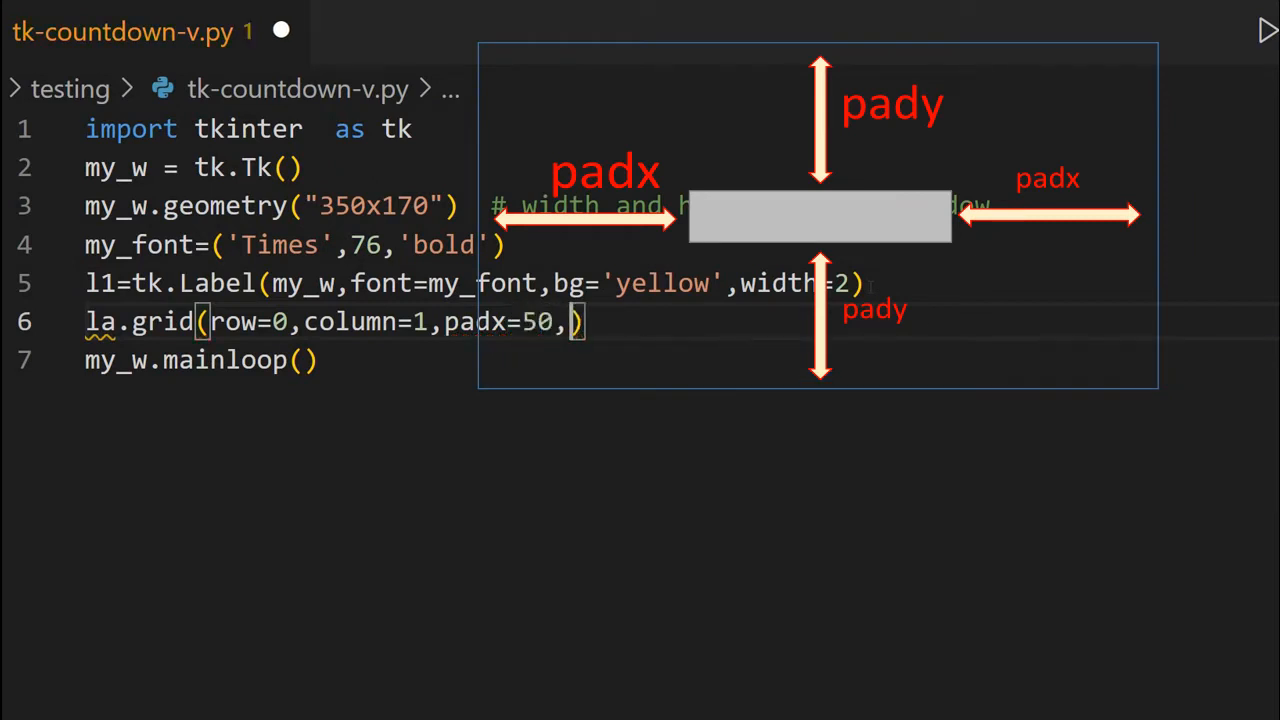
pyautogui.write('pady3')
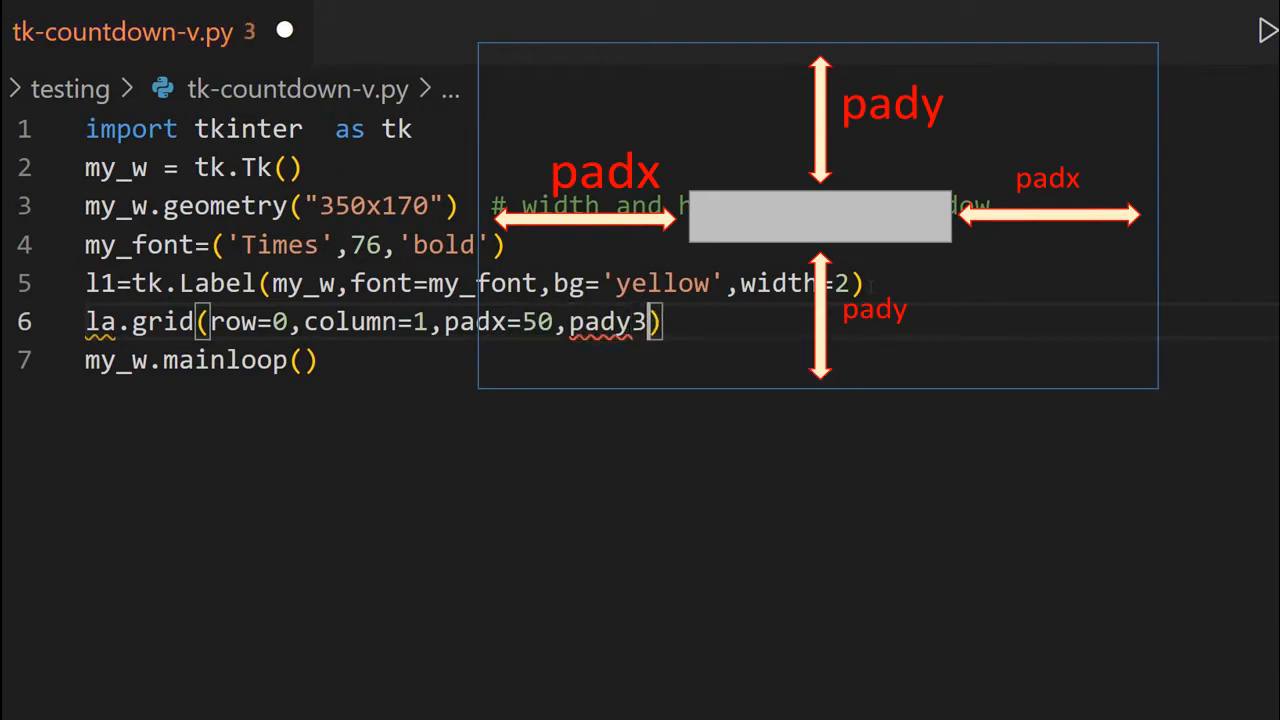
pyautogui.write('0')
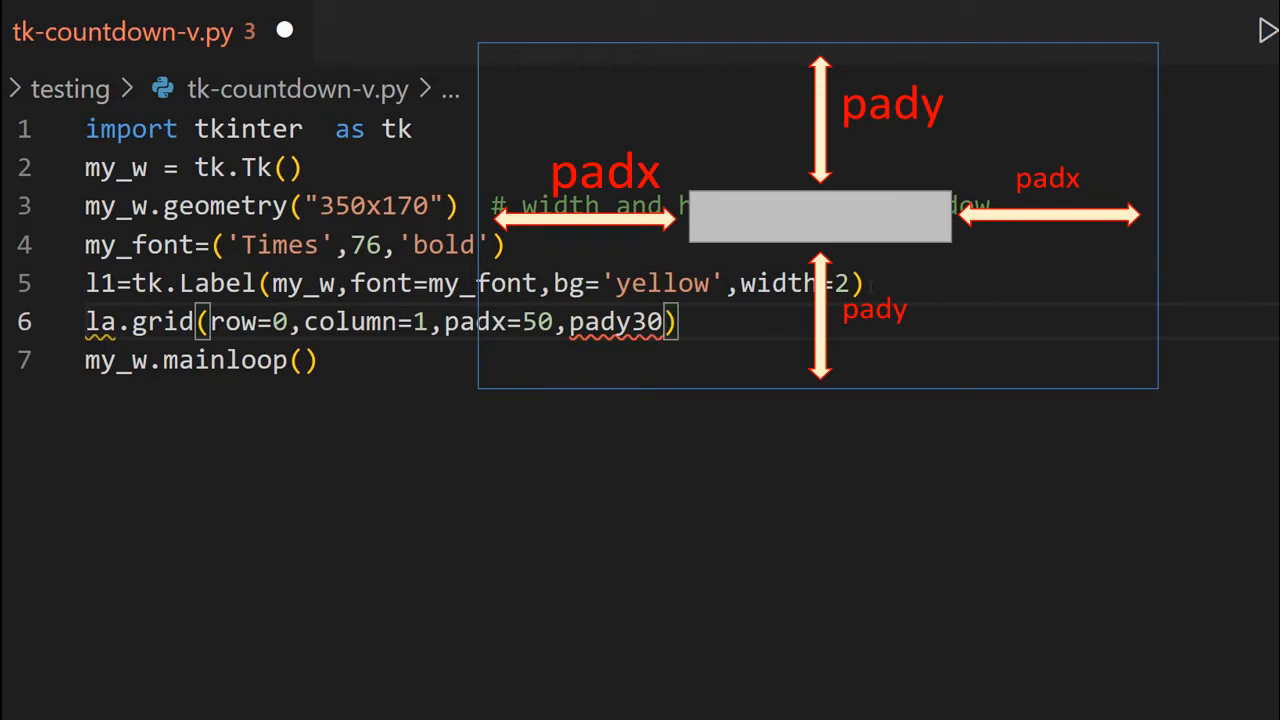
pyautogui.write('=')
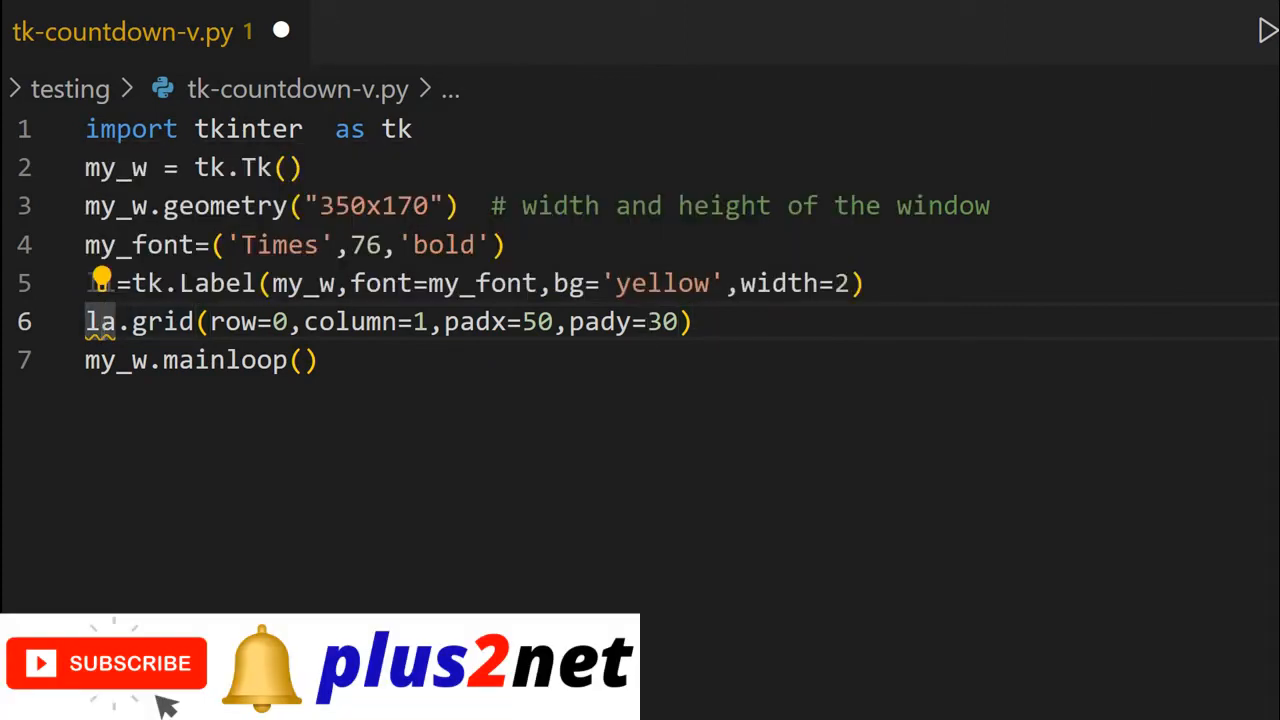
# Correct la.grid to l1.grid and add blank lines between the code blocks.
pyautogui.write('1')
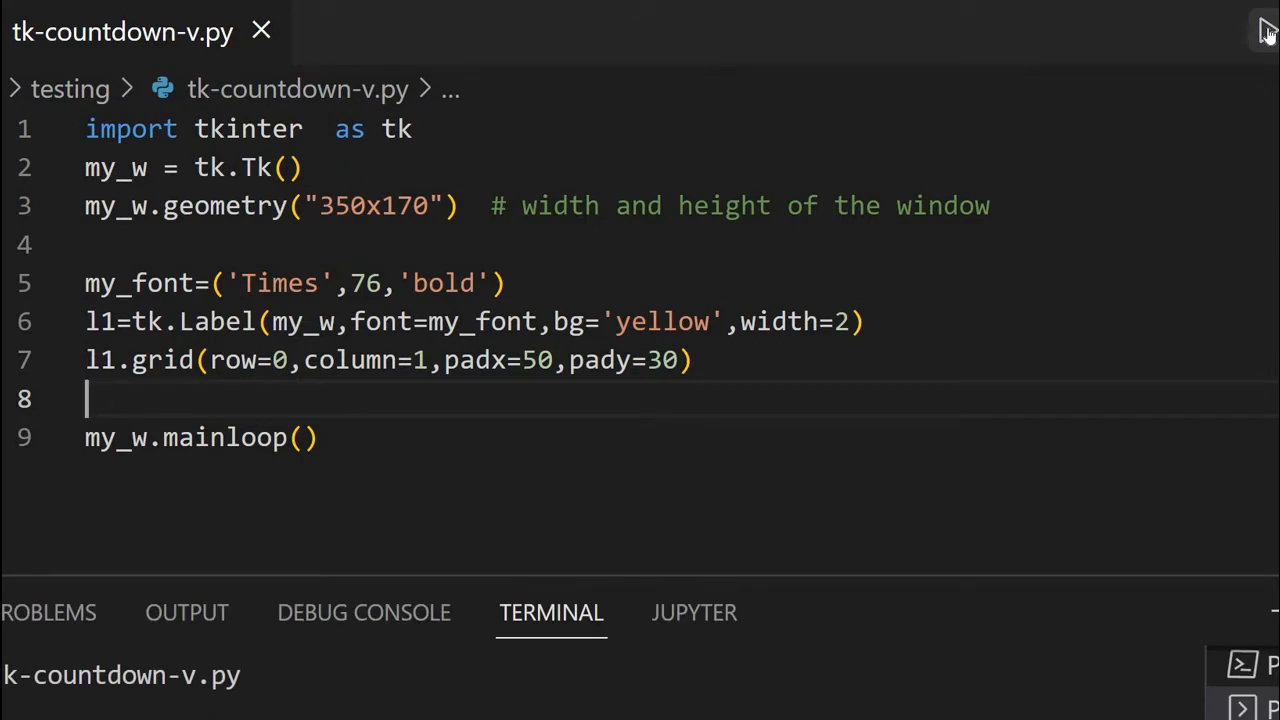
pyautogui.click(1268, 30)
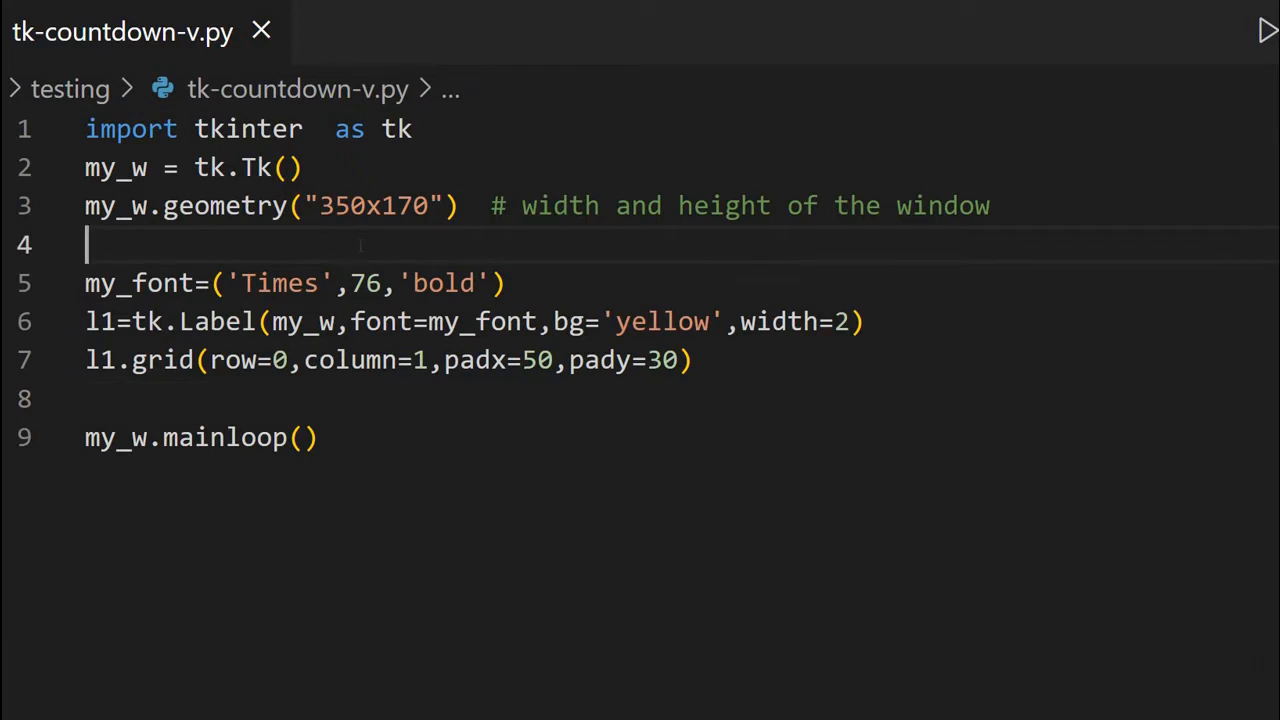
# Add counter=11 with the comment '# counter initial value'.
pyautogui.press('Enter')
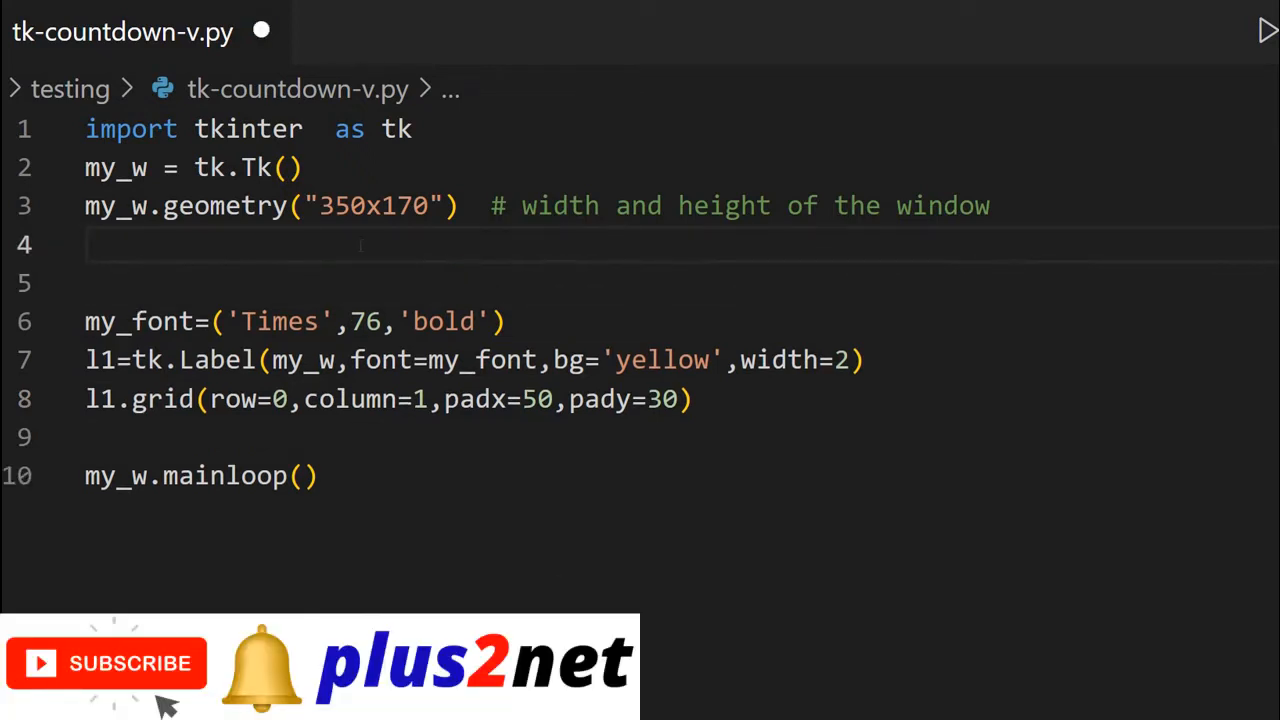
pyautogui.write('counter')
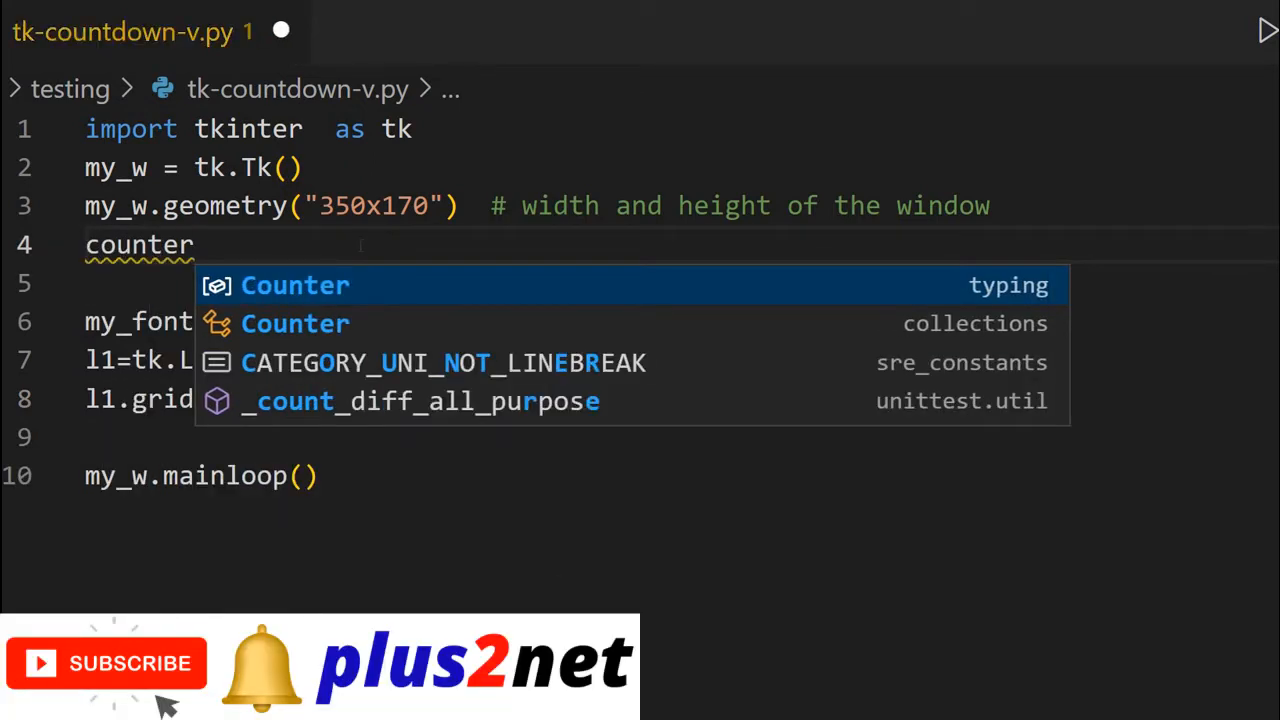
pyautogui.write('=11 #')
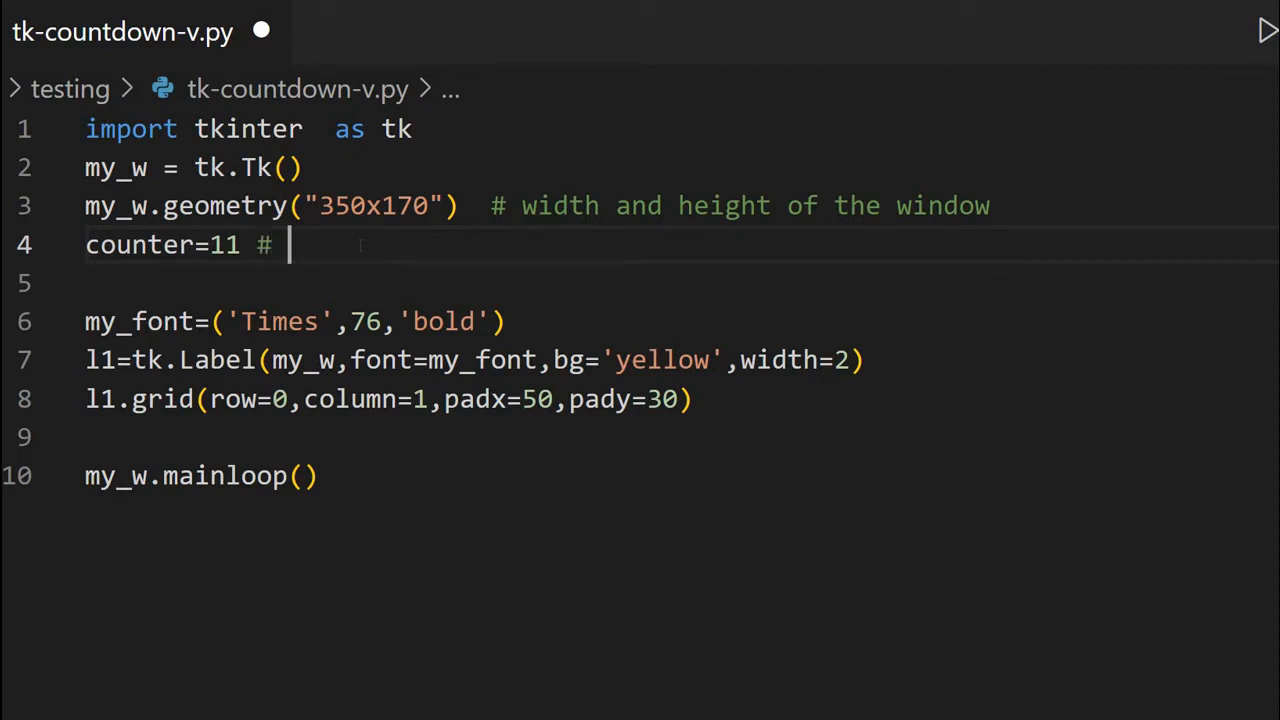
pyautogui.write('counter')
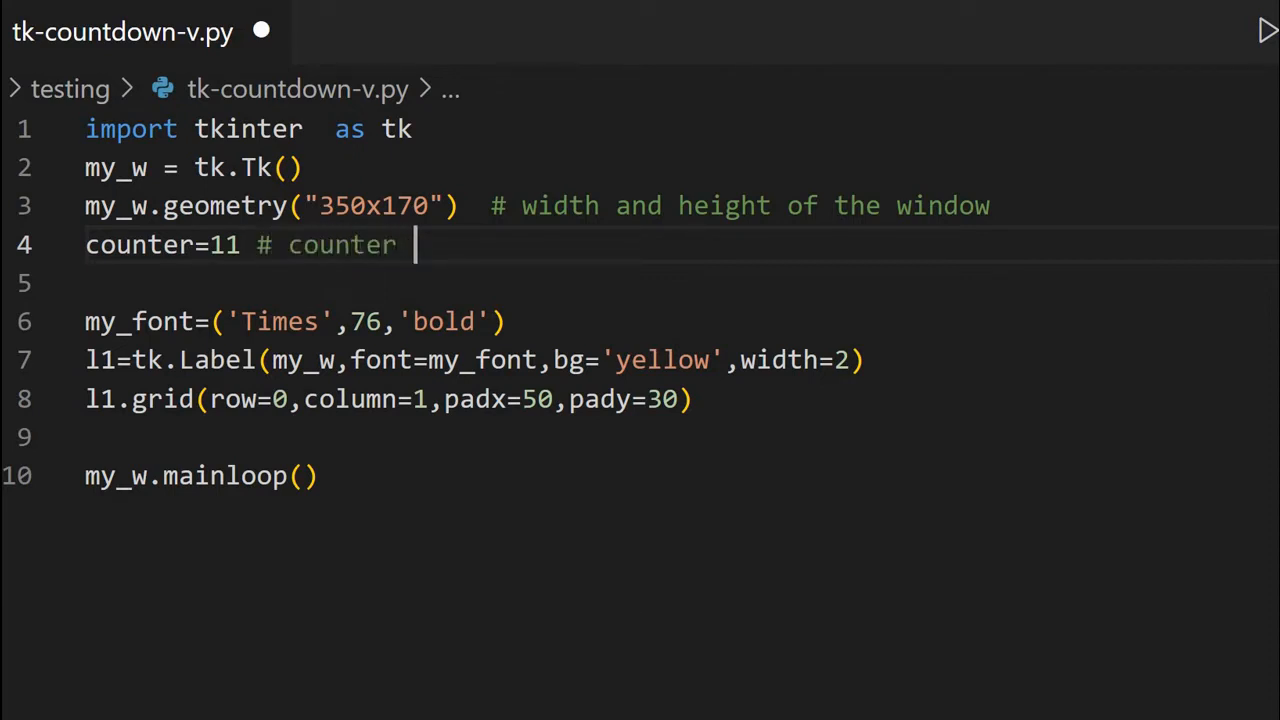
pyautogui.write('initial v')
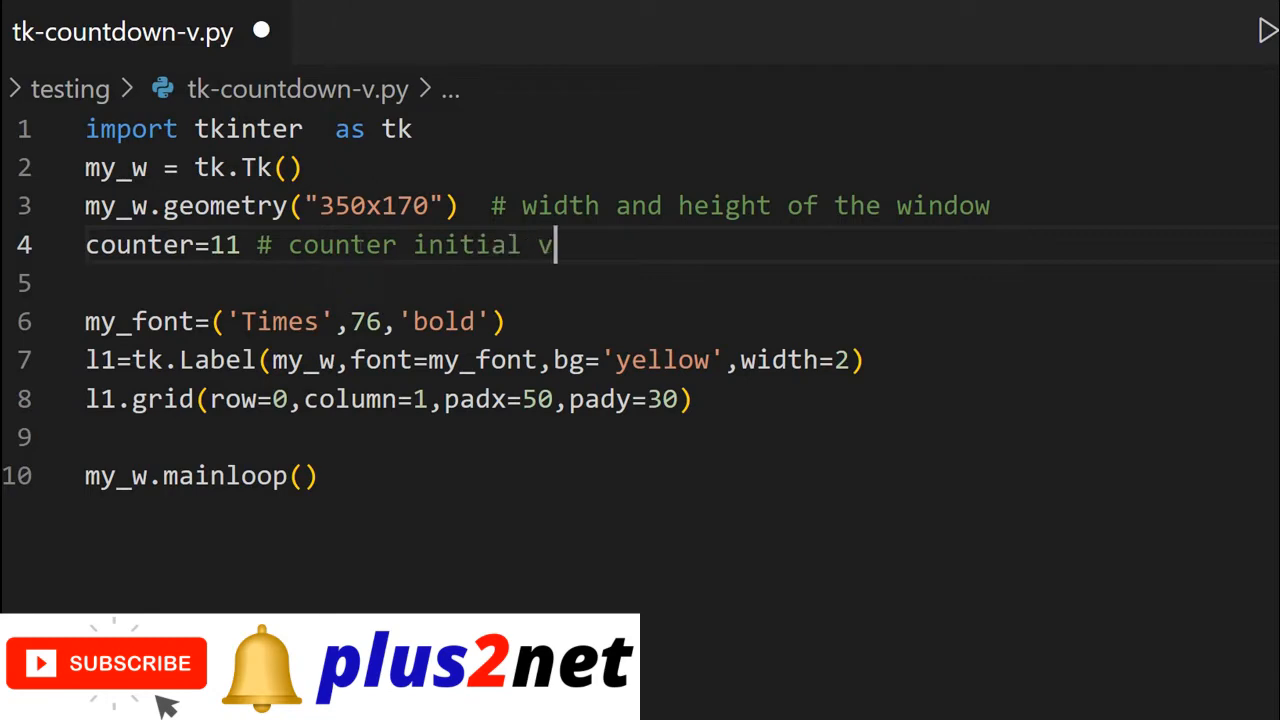
pyautogui.write('alue')
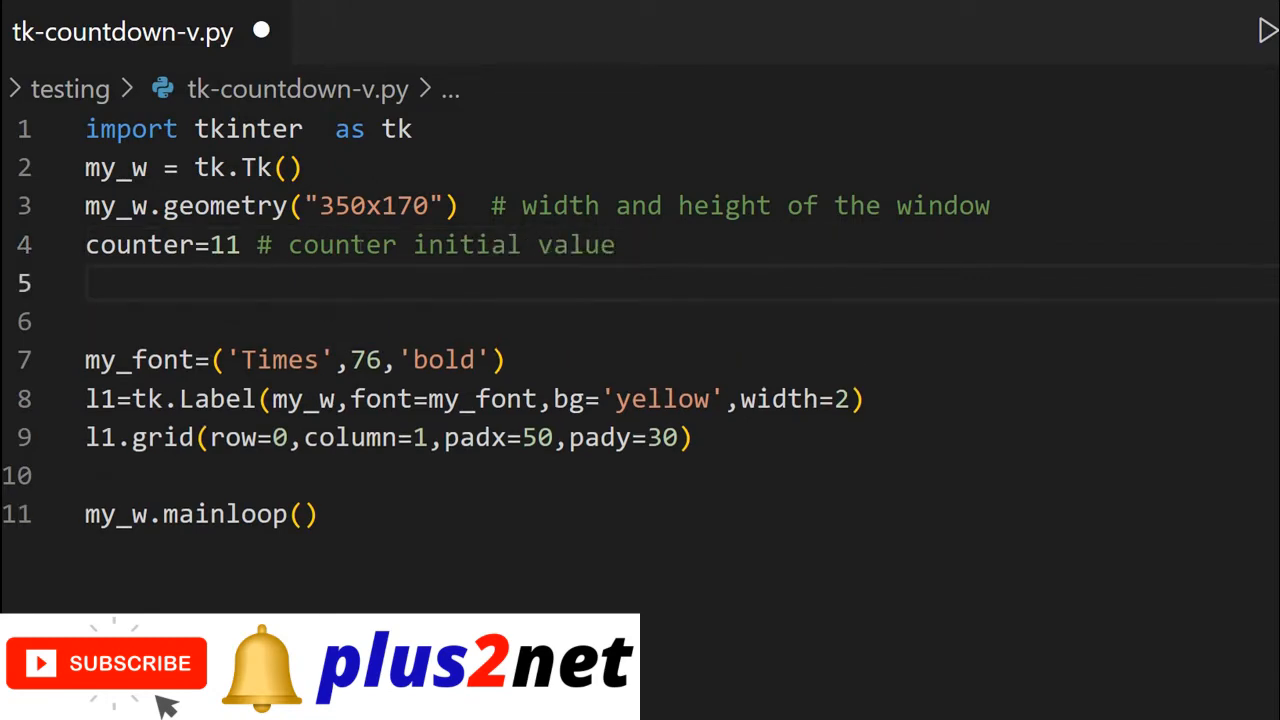
# Begin the function header def my_time():.
pyautogui.write('def')
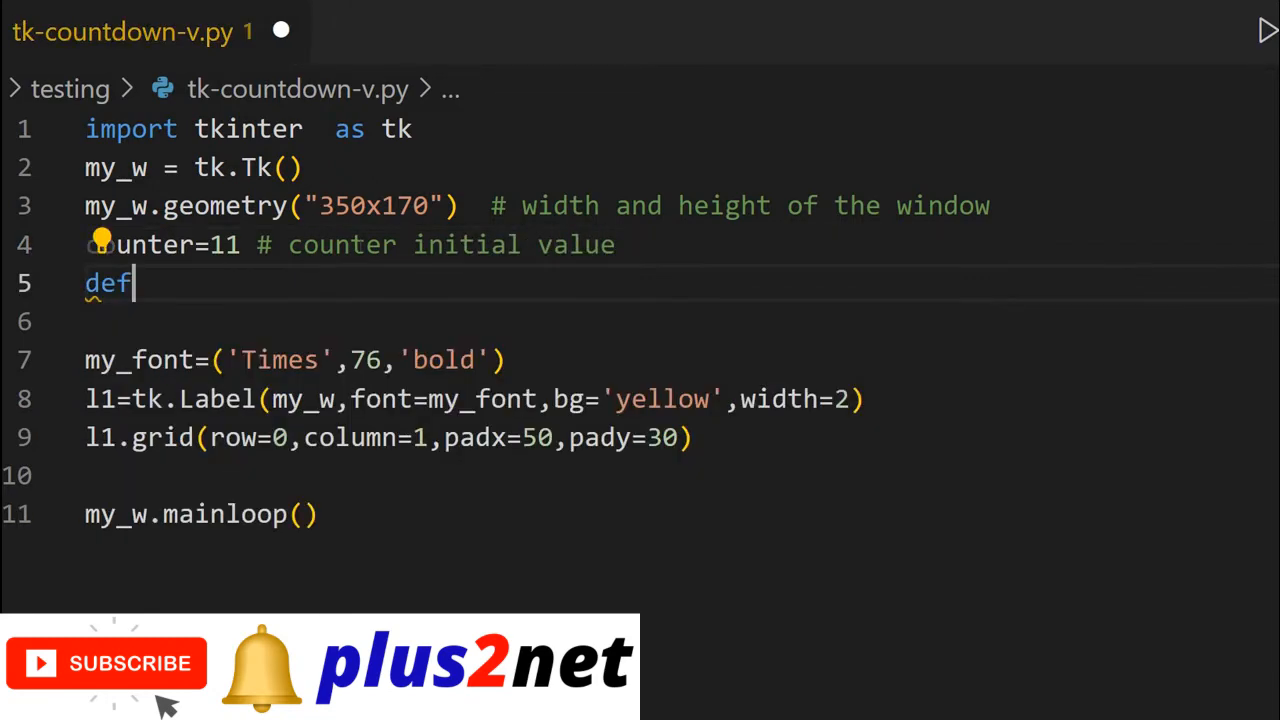
pyautogui.write('my')
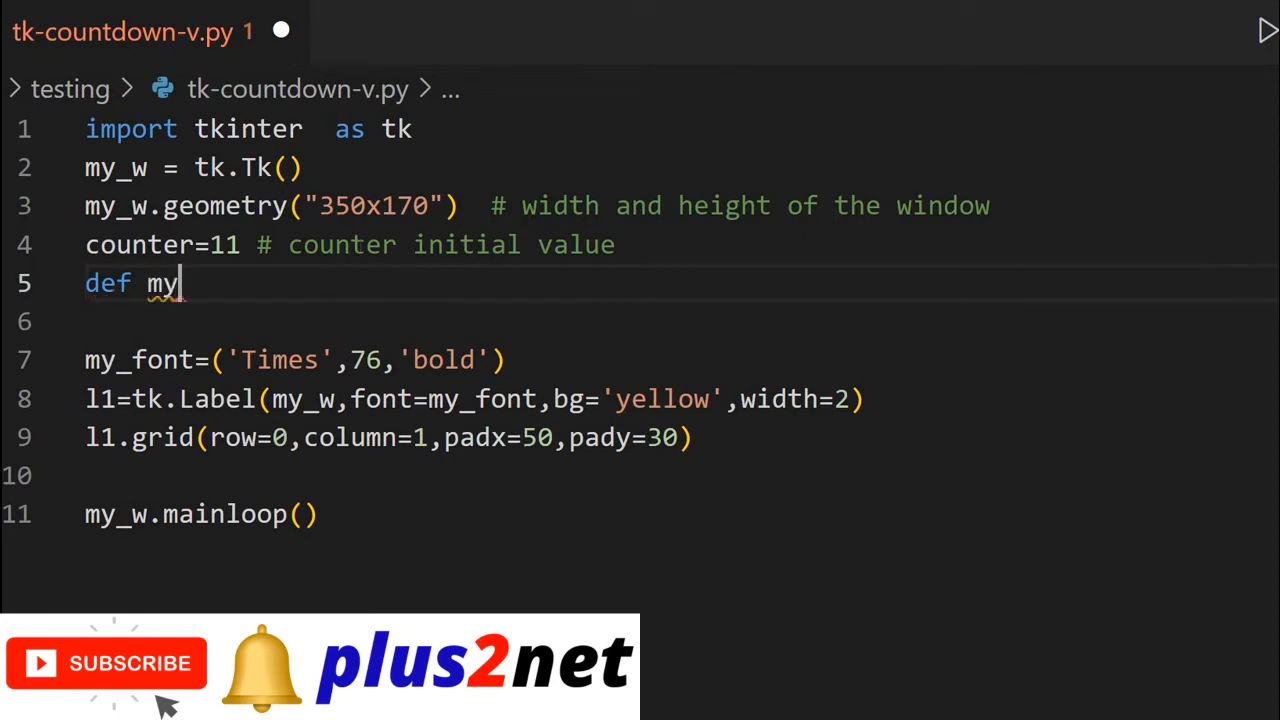
pyautogui.write('_time')
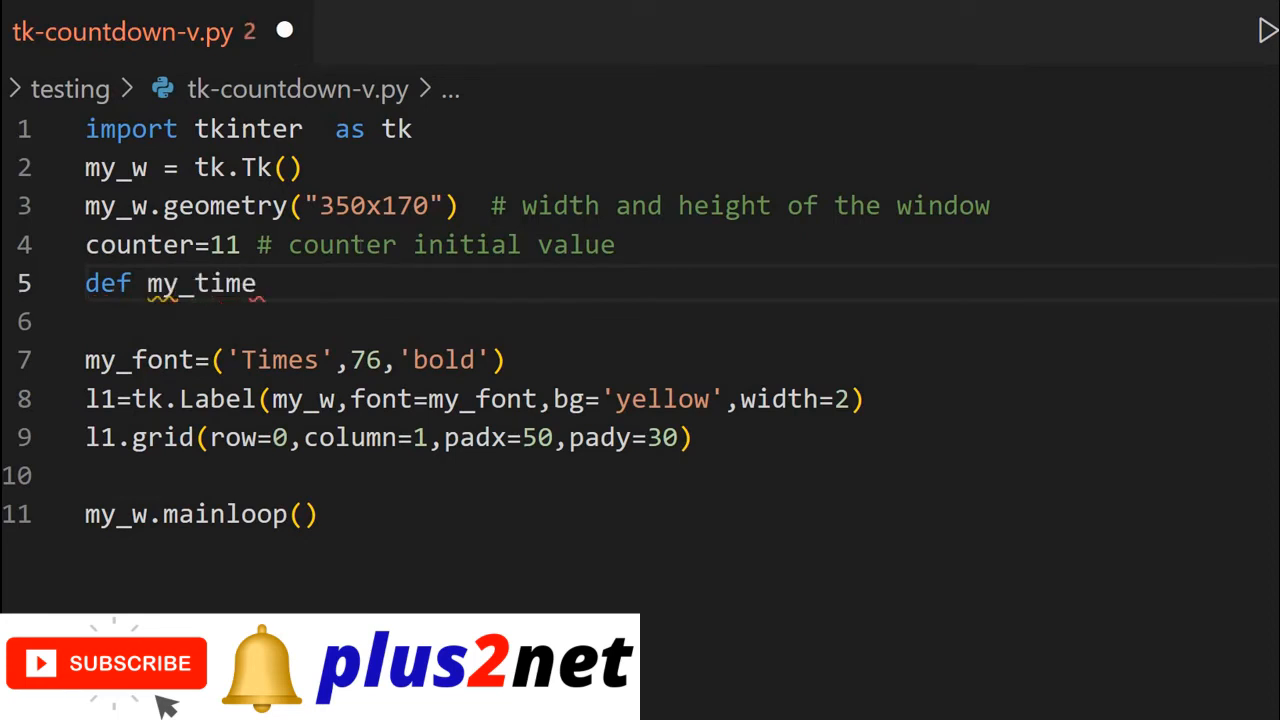
pyautogui.write('():')
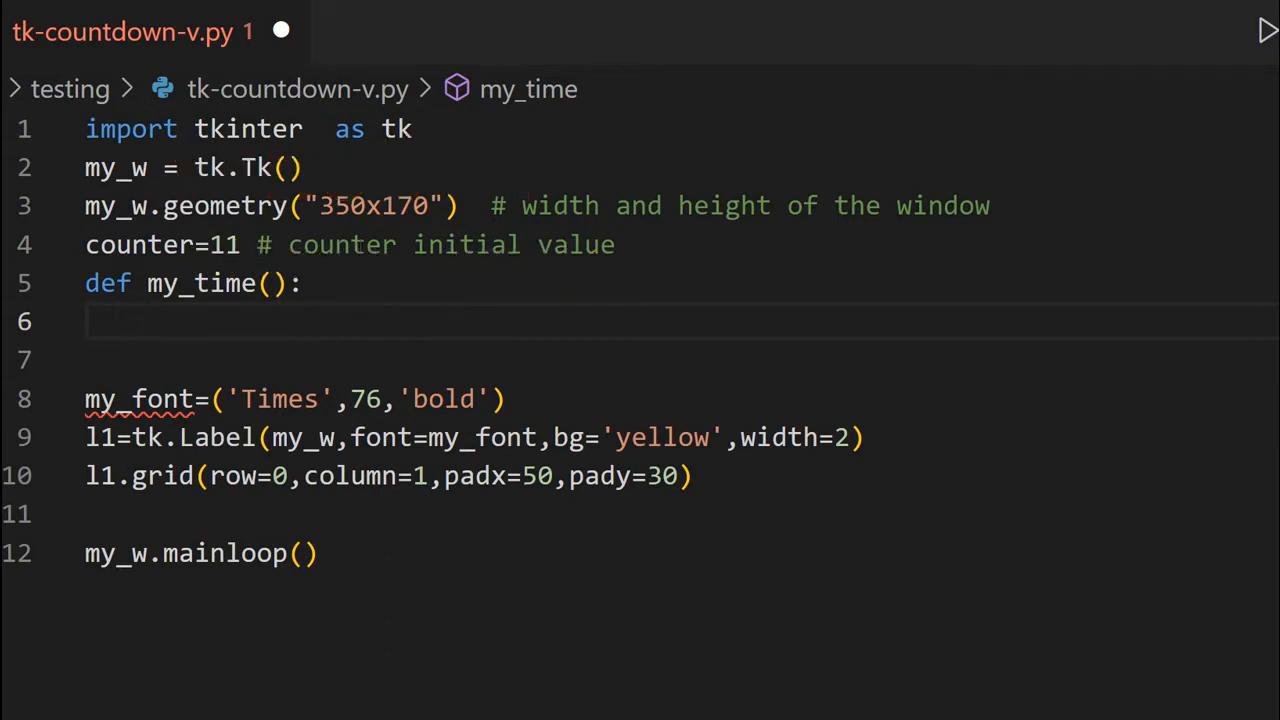
# Inside my_time, declare global counter and write counter=counter-1 # decrease by 1.
pyautogui.write('global')
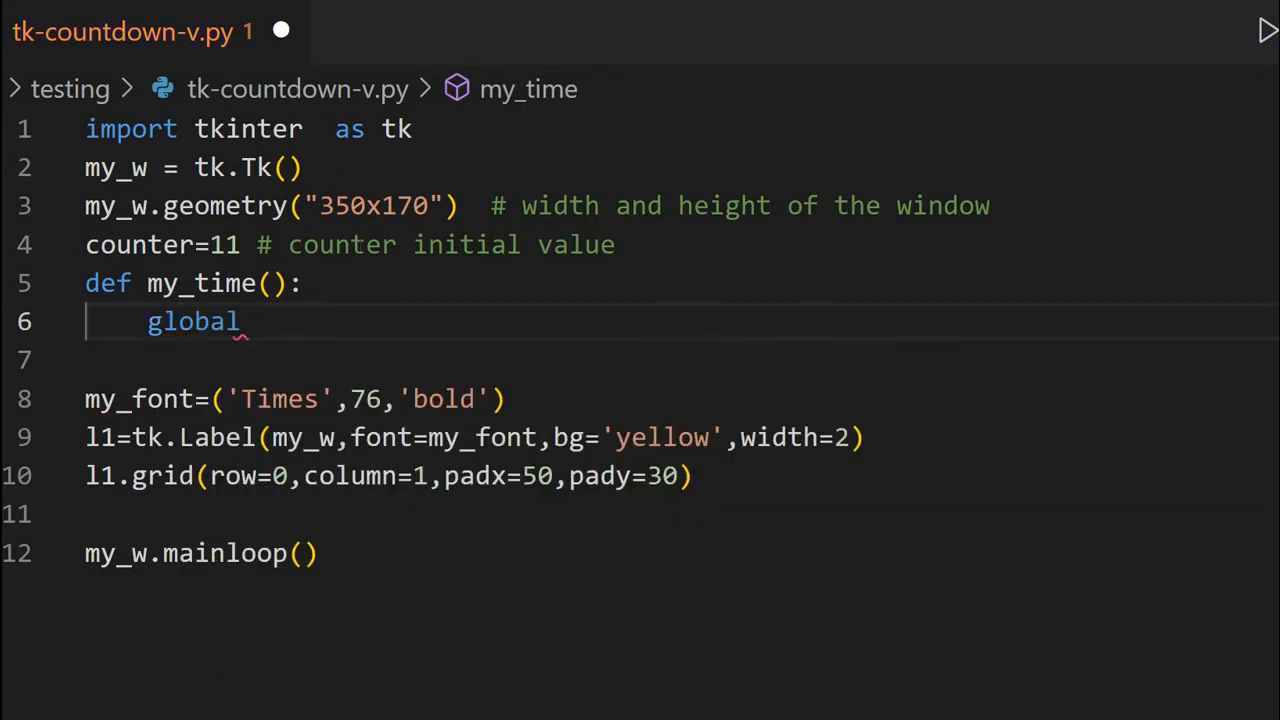
pyautogui.write('counter')
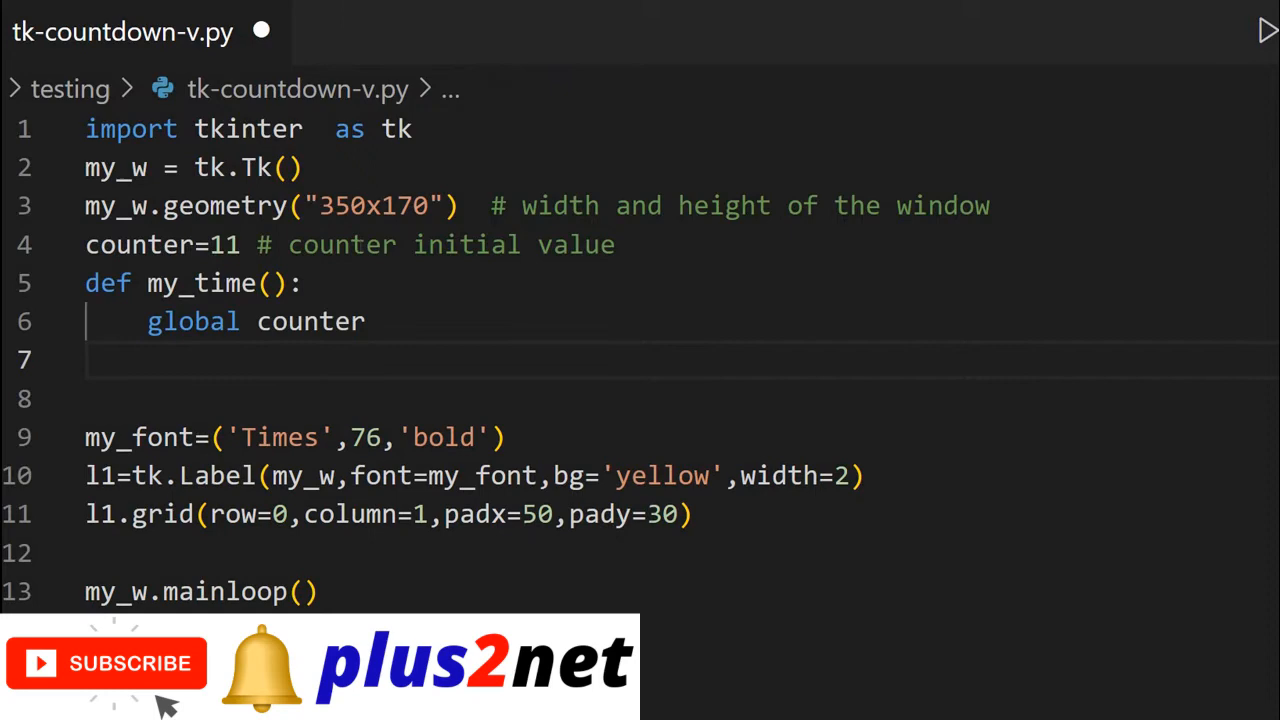
pyautogui.write('c')
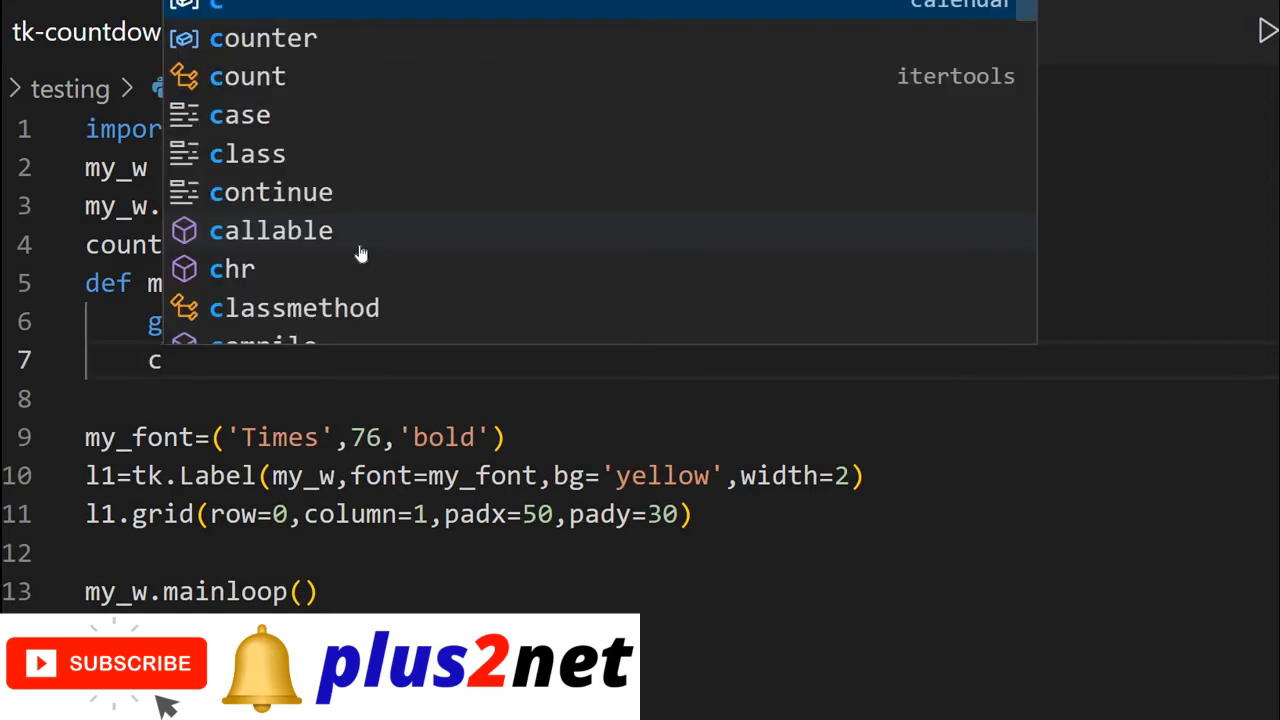
pyautogui.write('ounter')
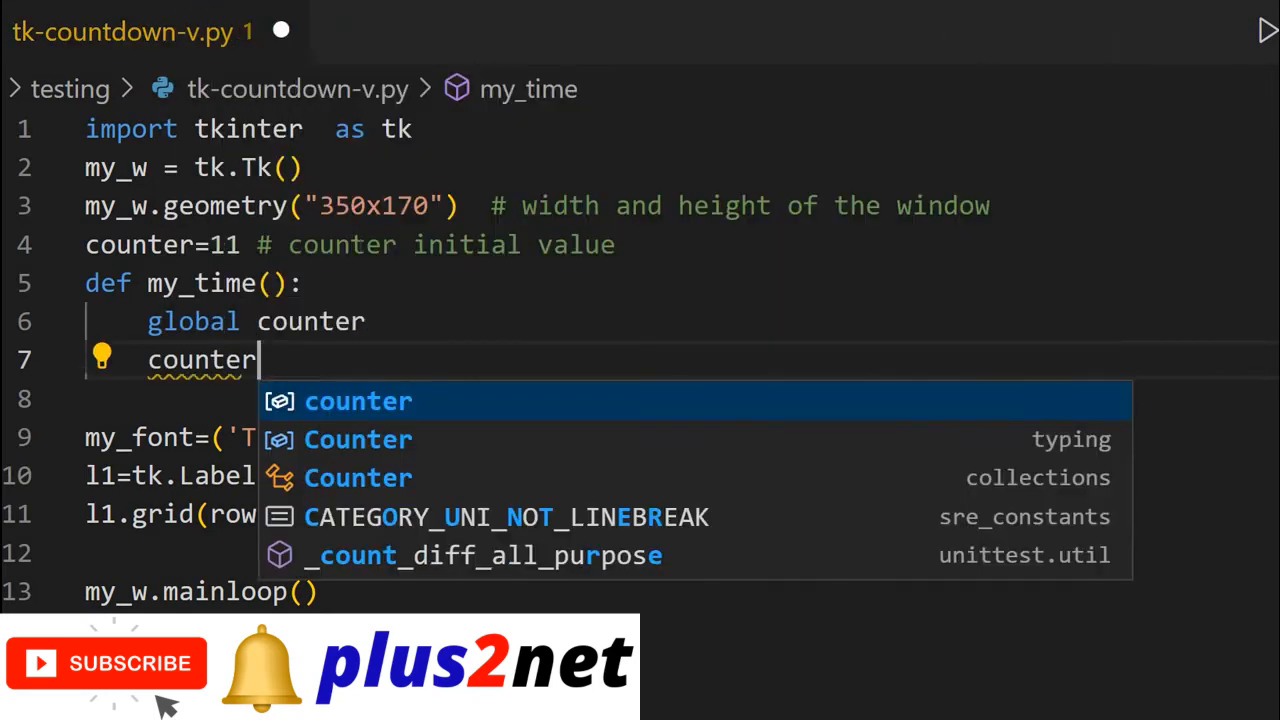
pyautogui.write('=')
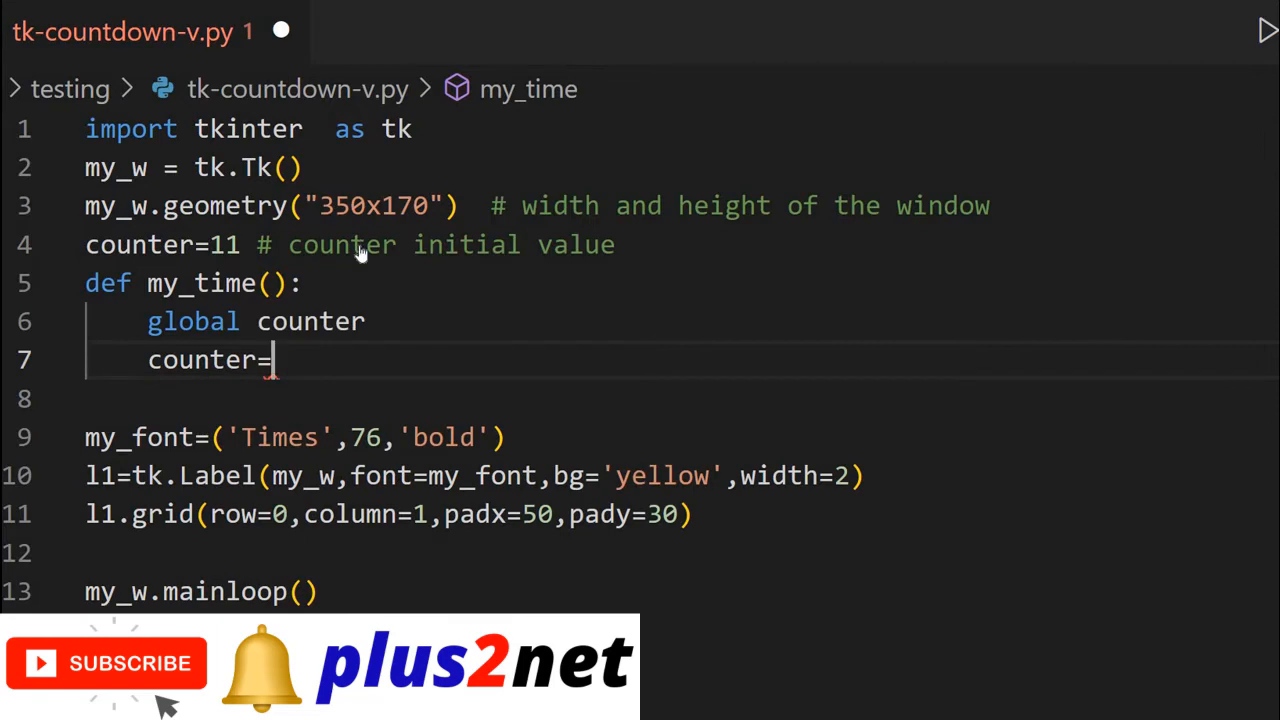
pyautogui.write('counter-')
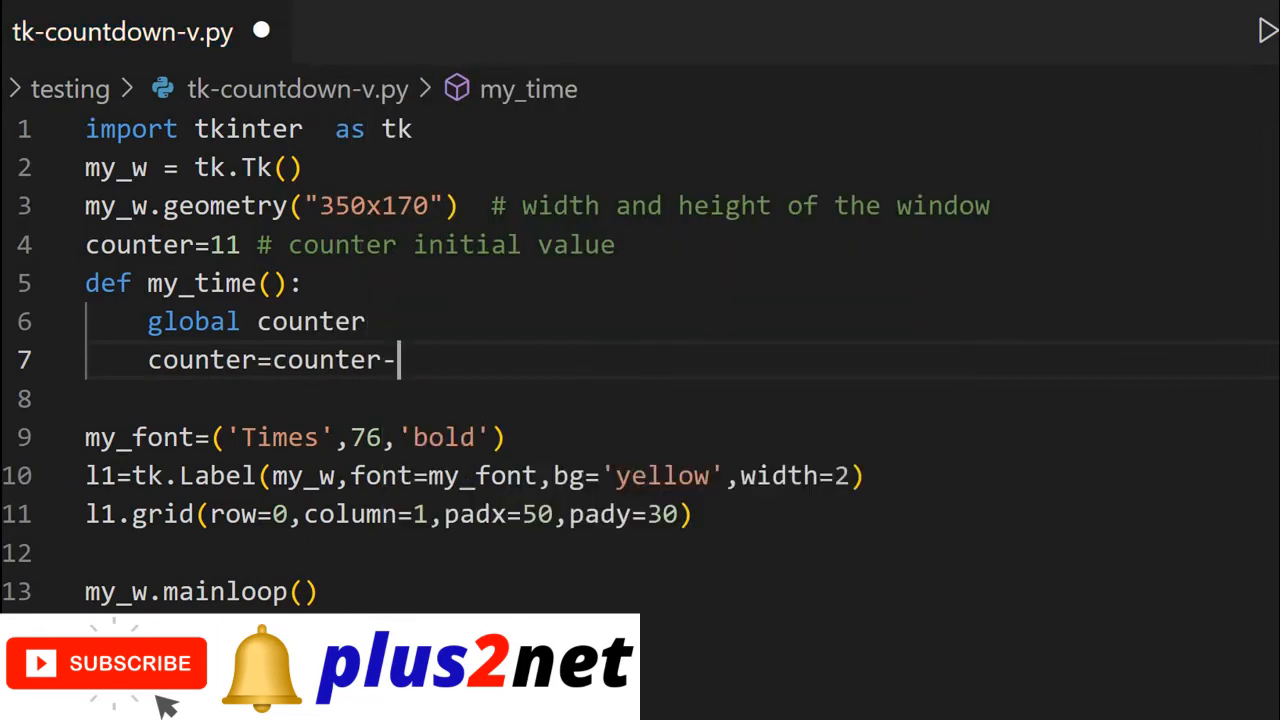
pyautogui.write('1')
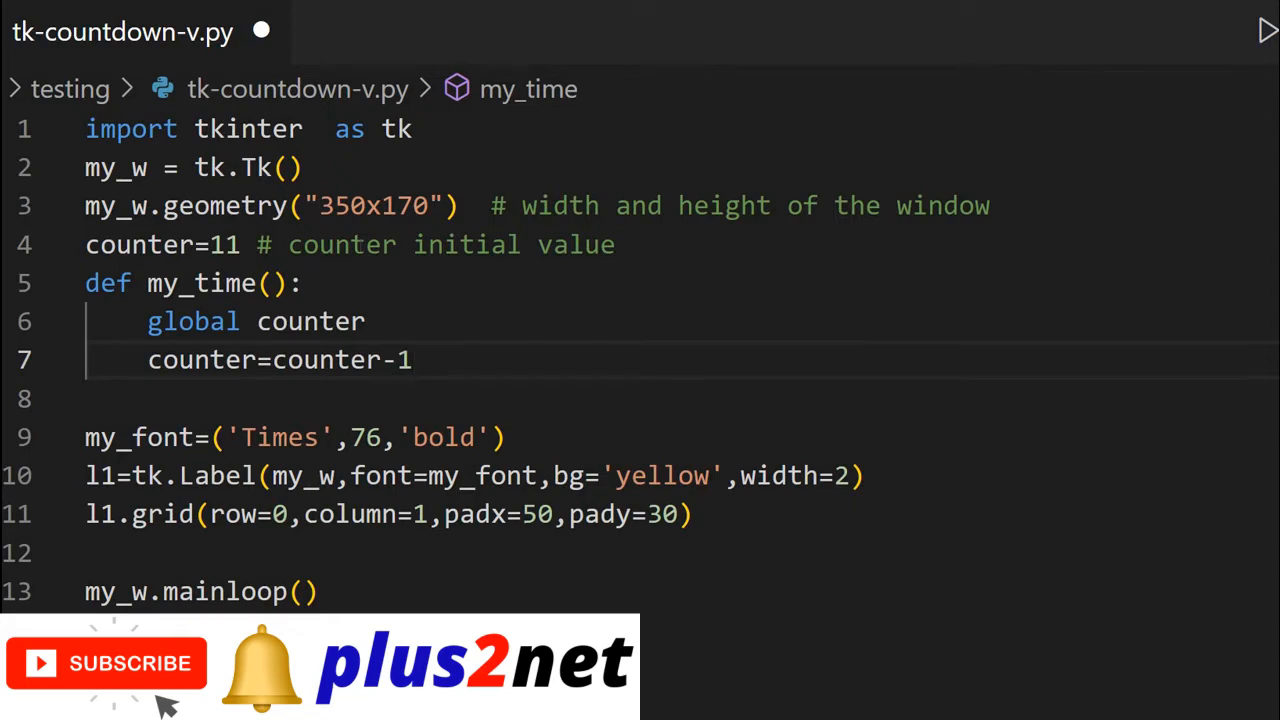
pyautogui.write('#')
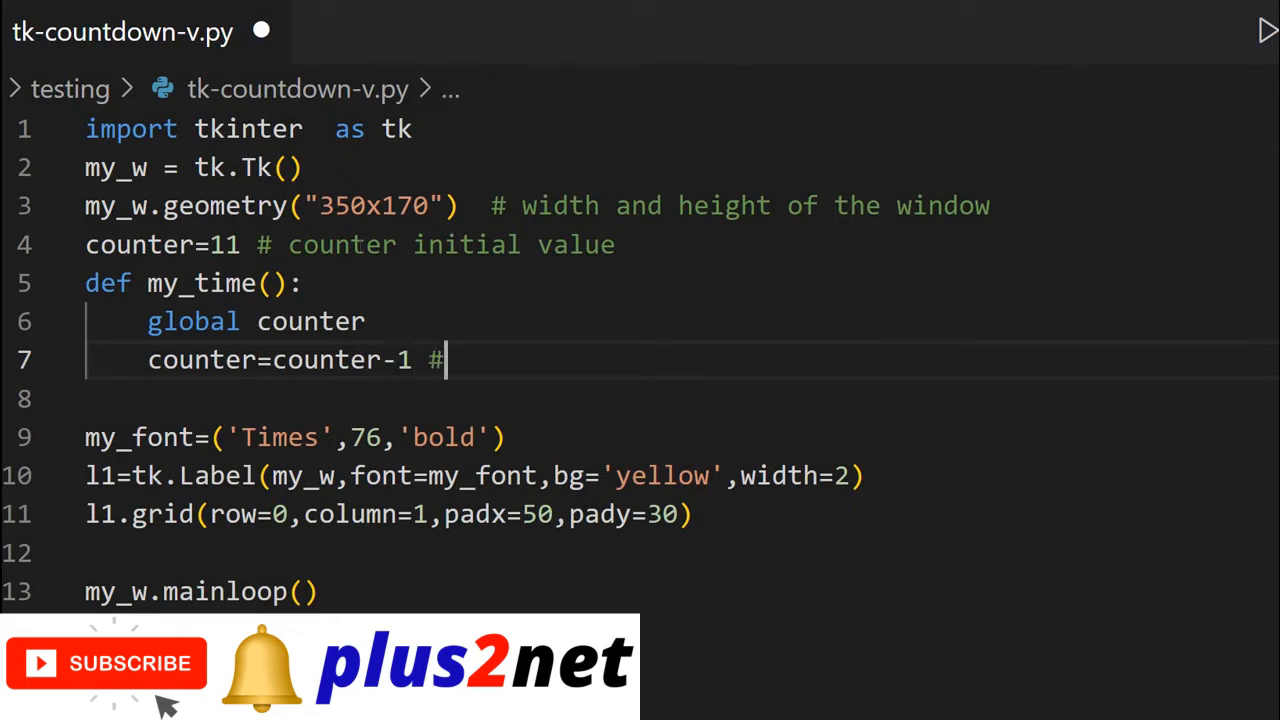
pyautogui.write('decrease by 1')
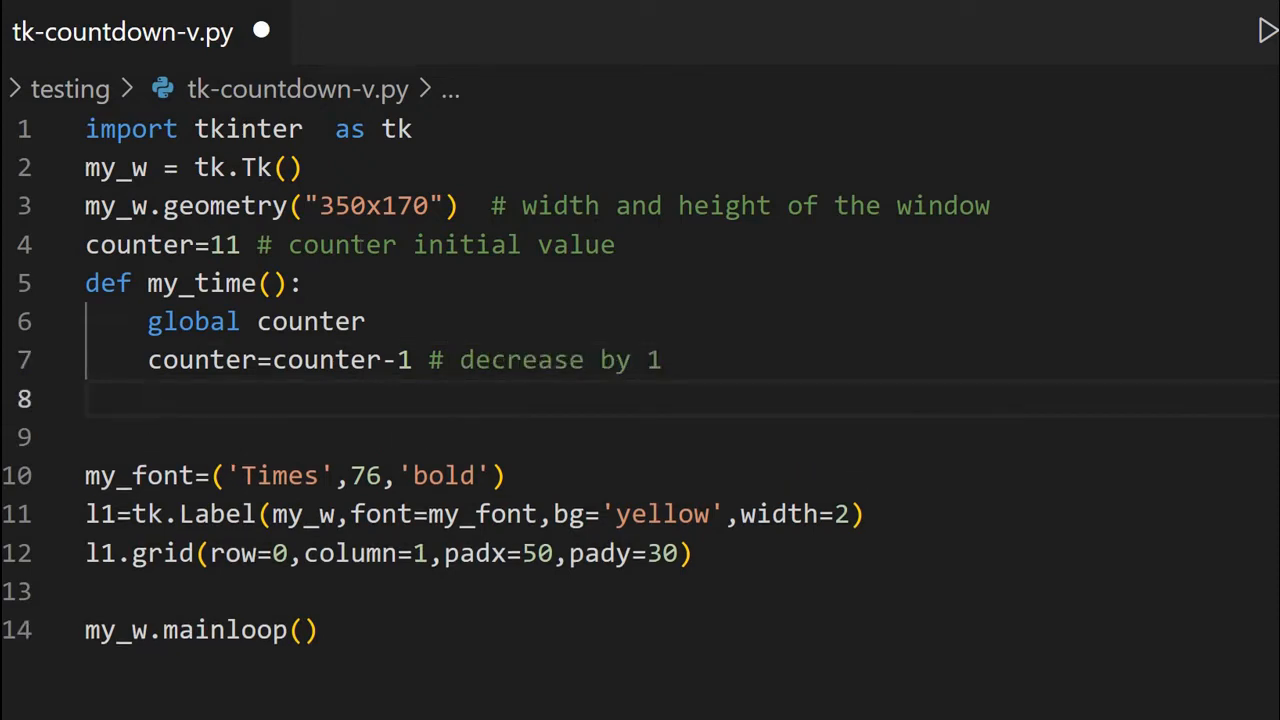
# Add if counter < 0 : with return indented beneath it.
pyautogui.write('if counter<')
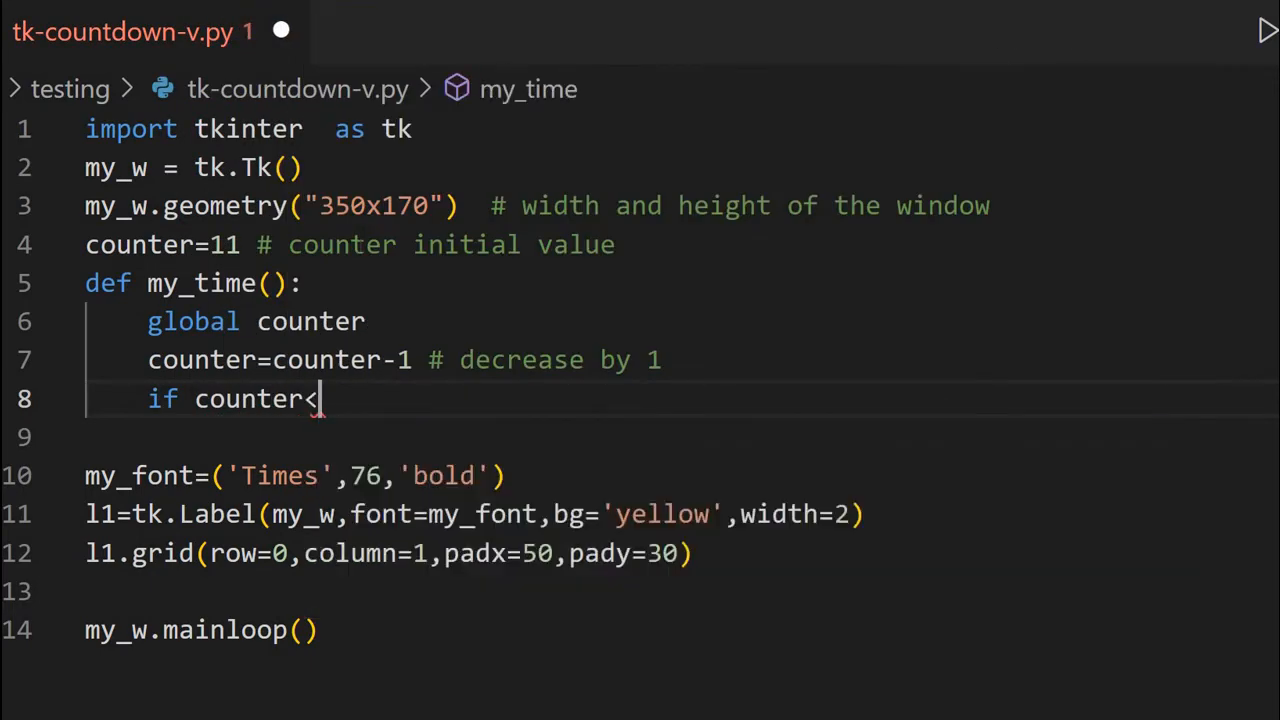
pyautogui.write('0')
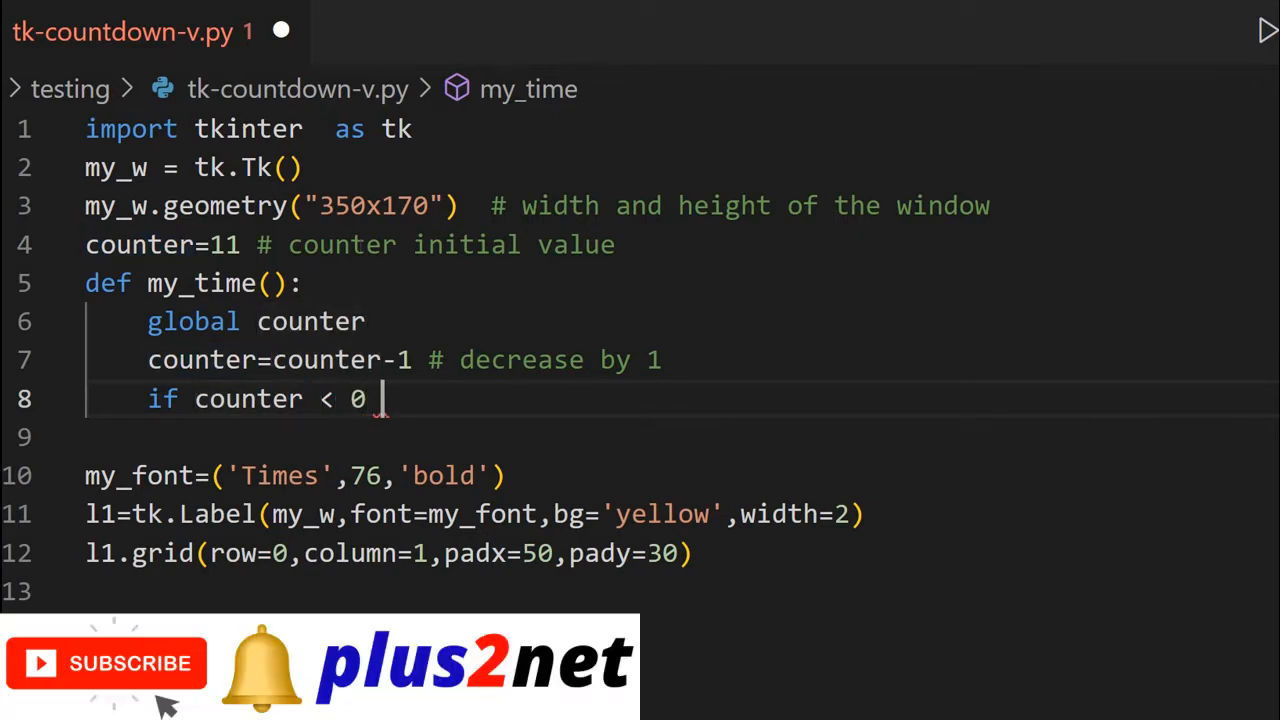
pyautogui.write(':')
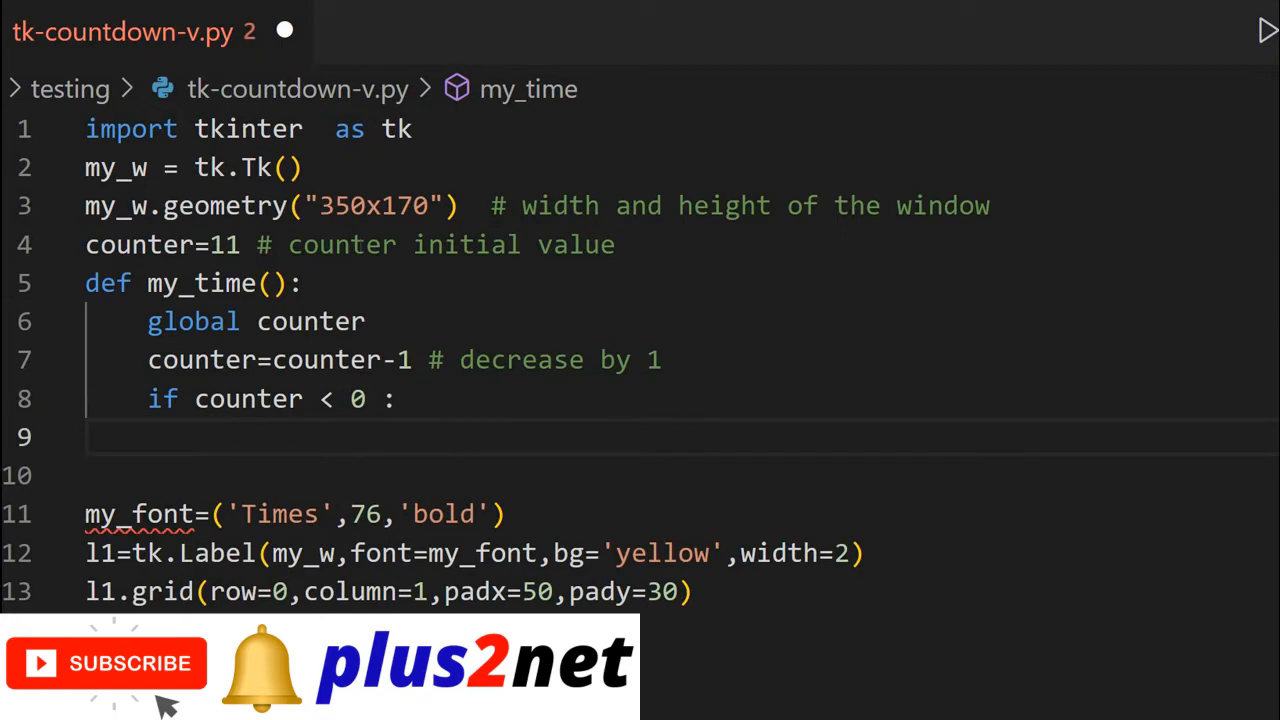
pyautogui.write('return')
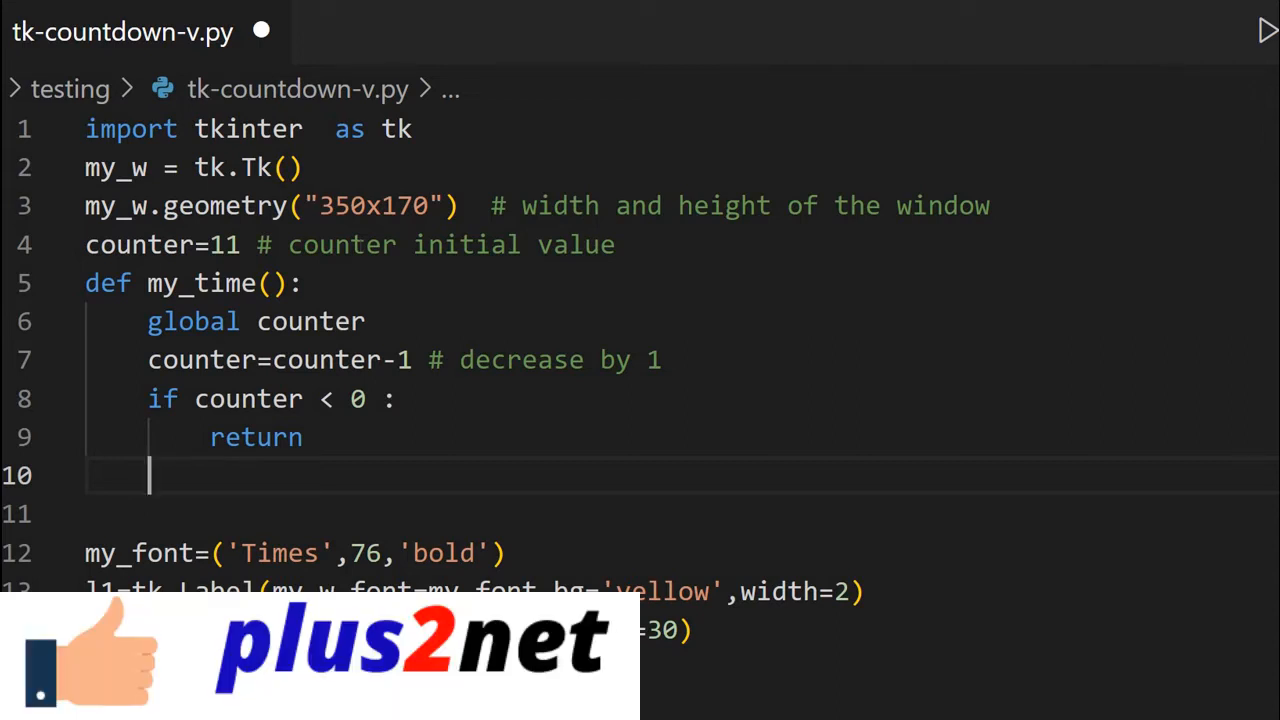
# Add l1.config(text=str(counter)) inside my_time.
pyautogui.write('l1.confi')
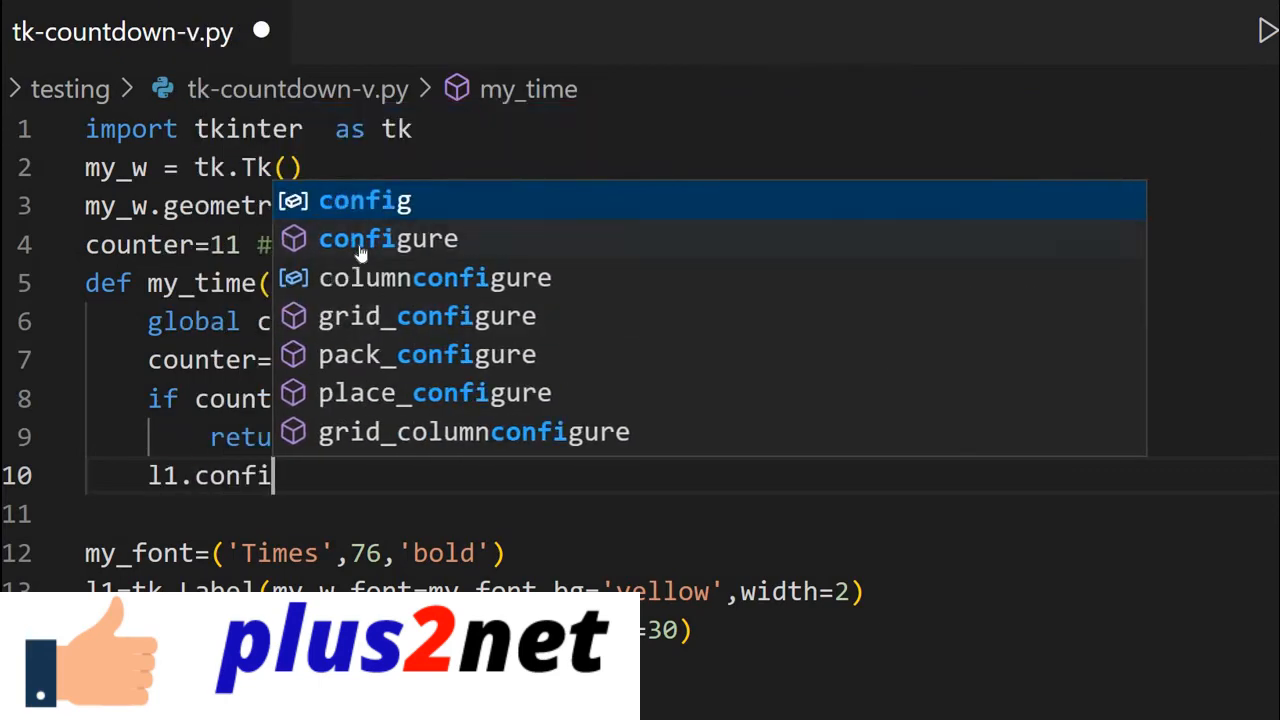
pyautogui.write('g(')
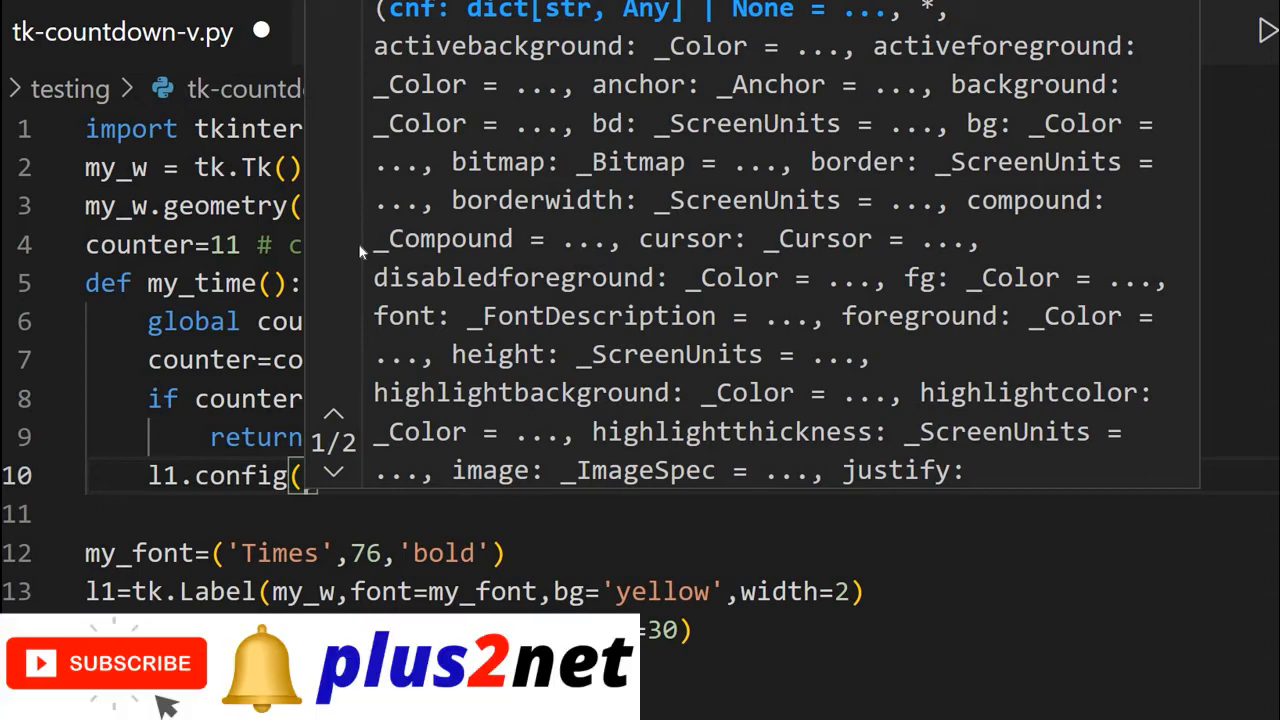
pyautogui.write('text=counter')
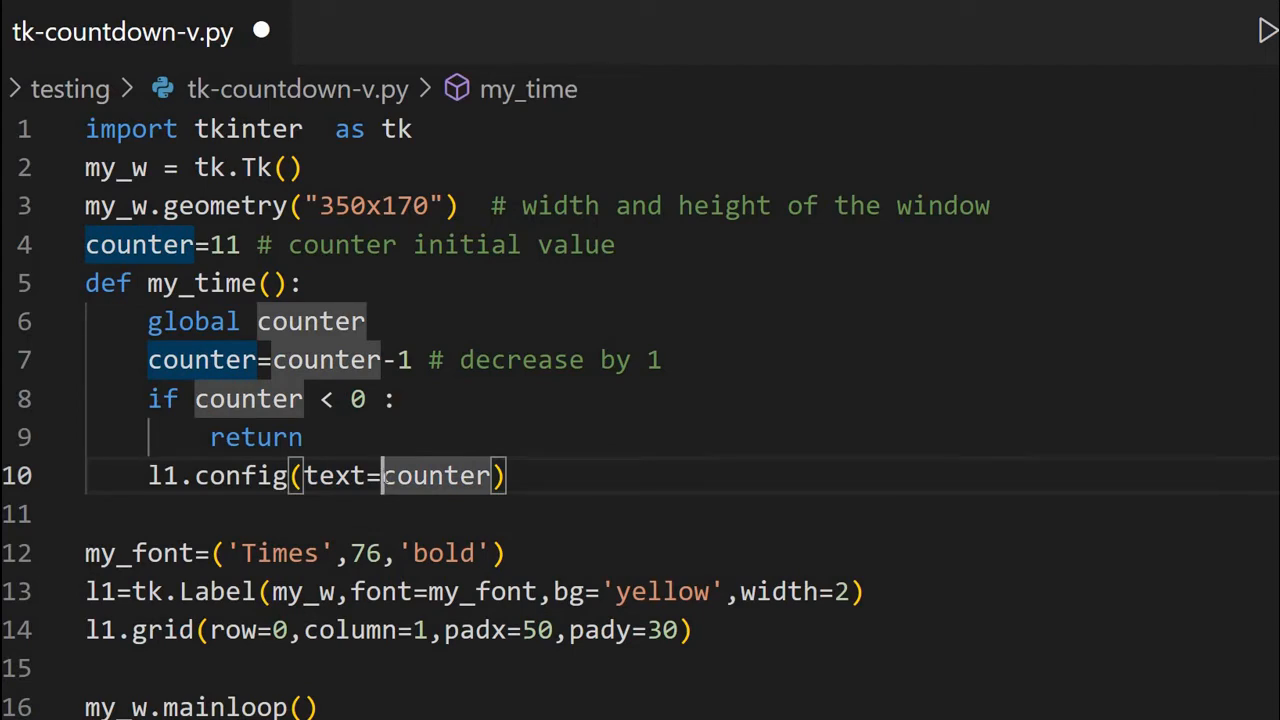
pyautogui.write('str(')
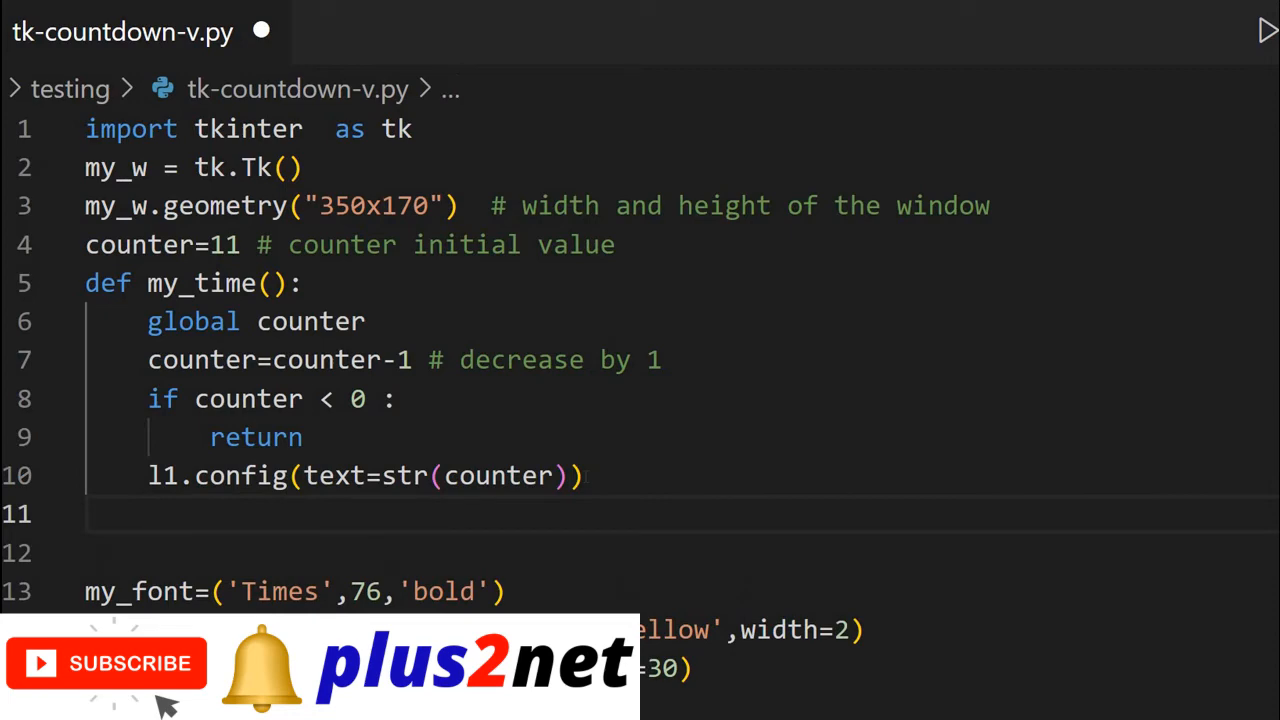
# Add l1.after(1000,my_time) after the config call and save the file.
pyautogui.write('l')
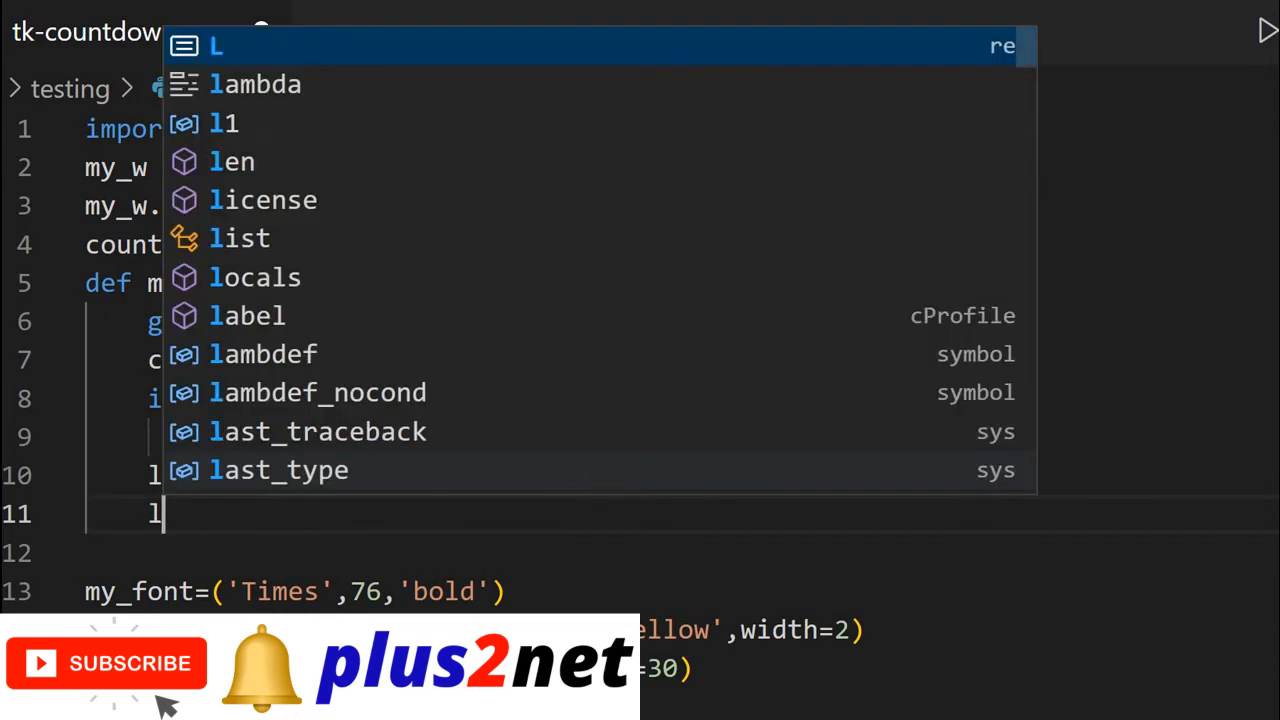
pyautogui.write('1.after(')
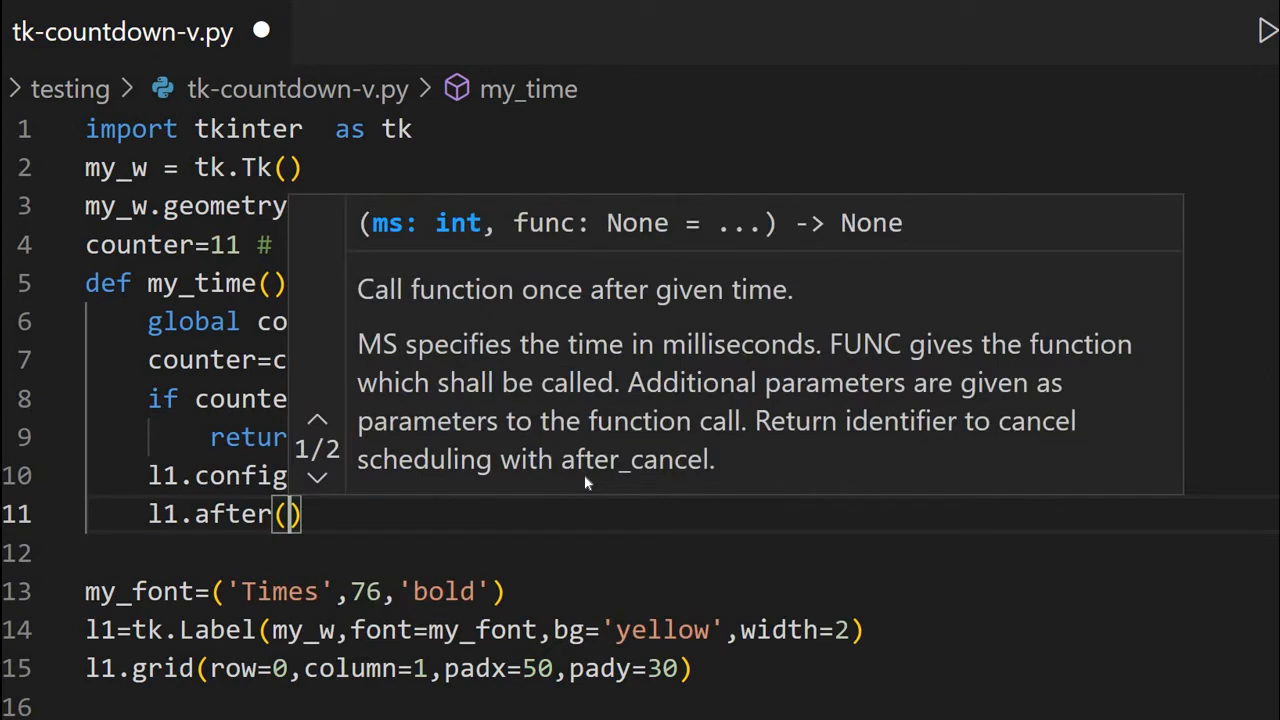
pyautogui.write('1000,')
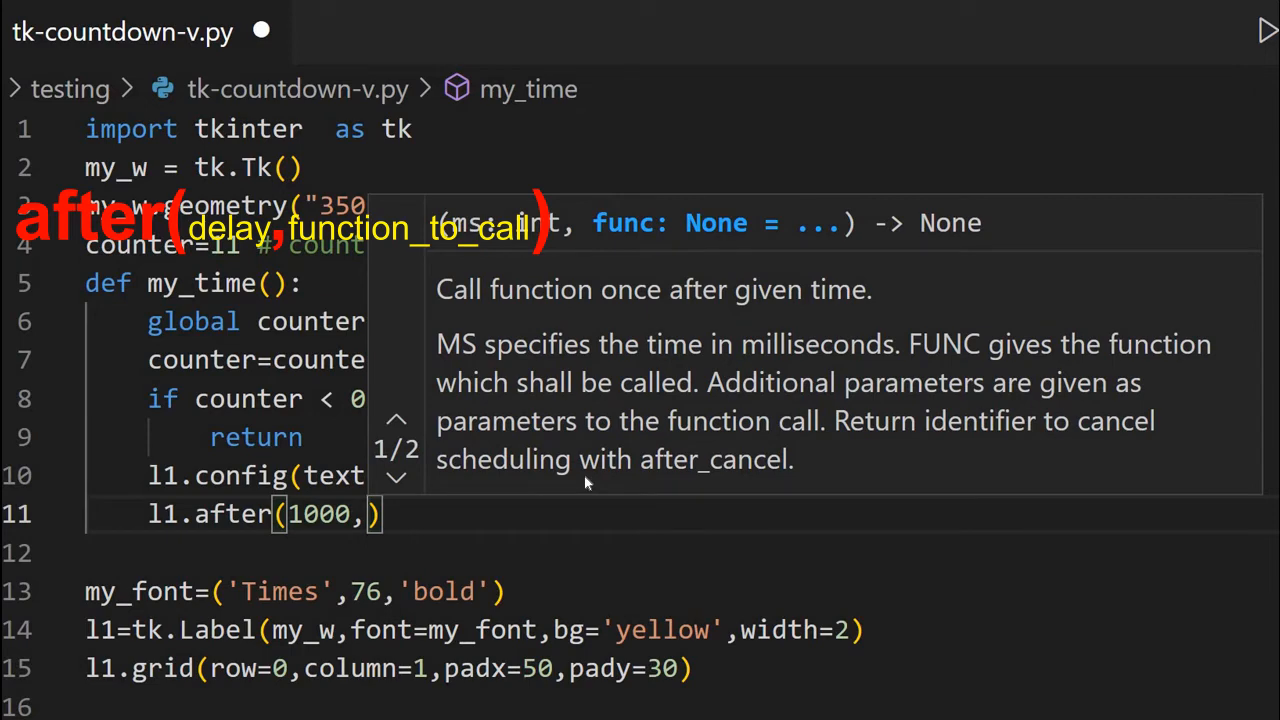
pyautogui.write('m')
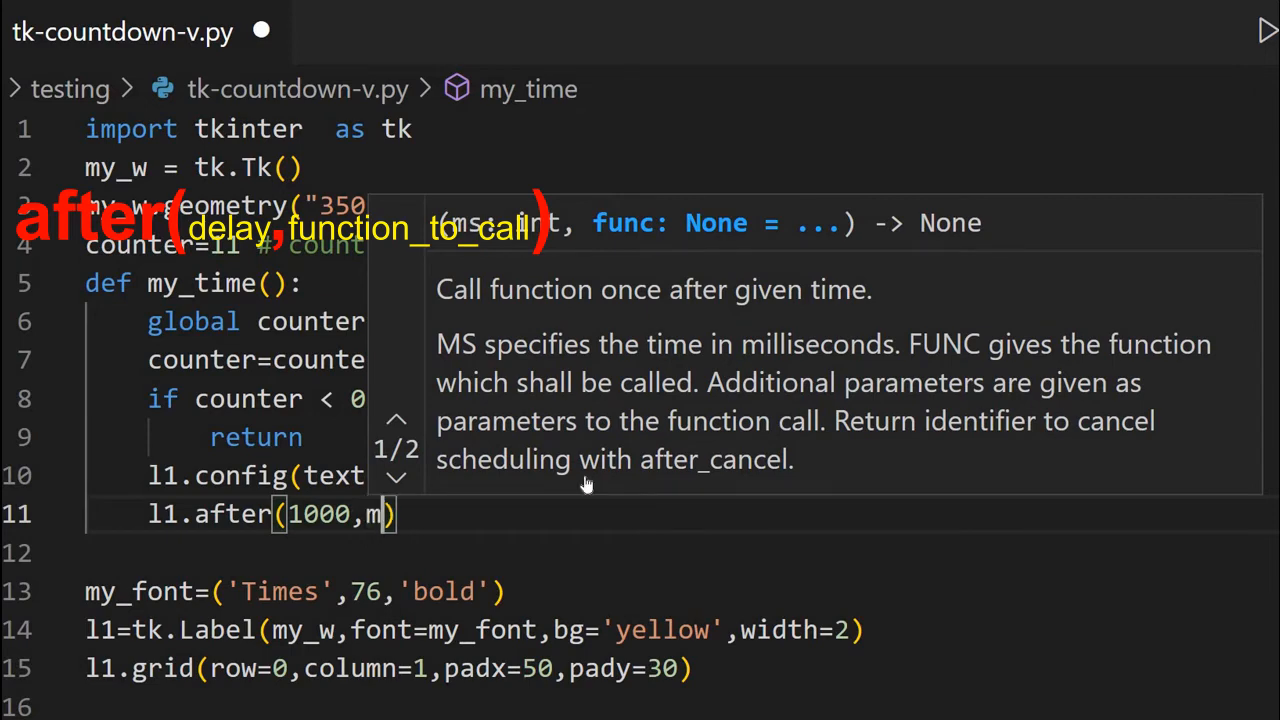
pyautogui.write('y_time')
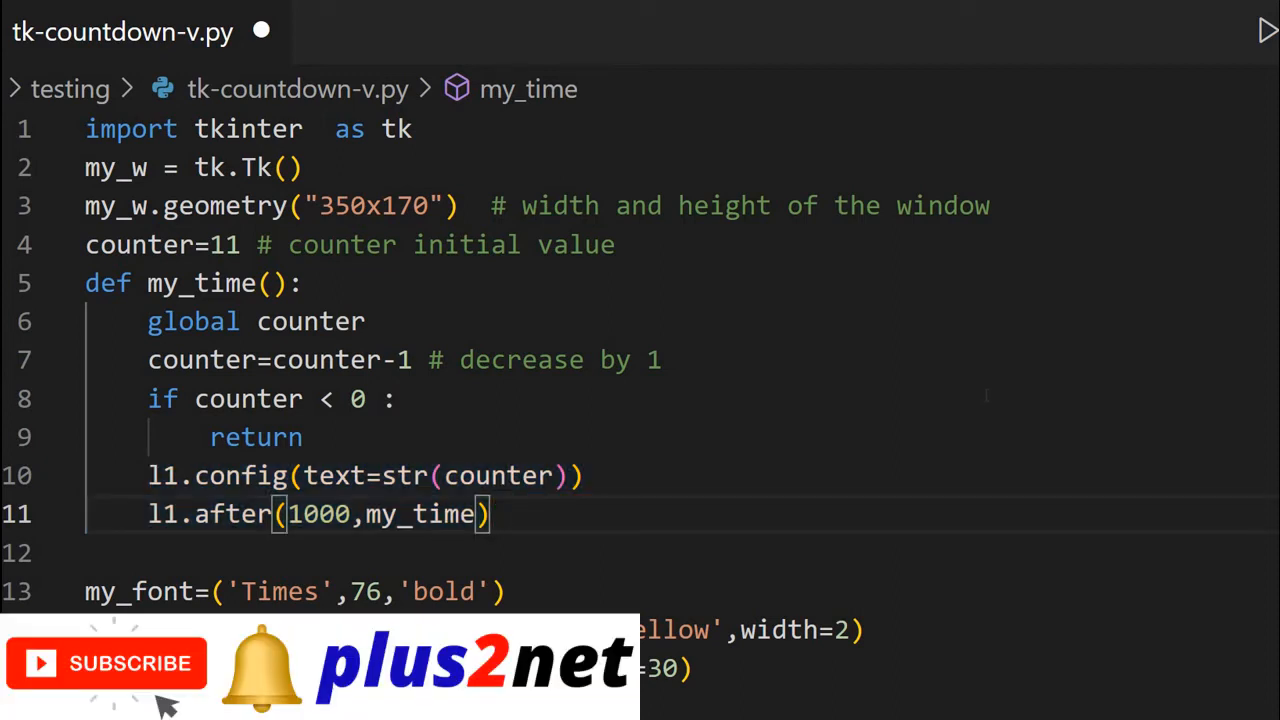
pyautogui.press('ctrl+s')
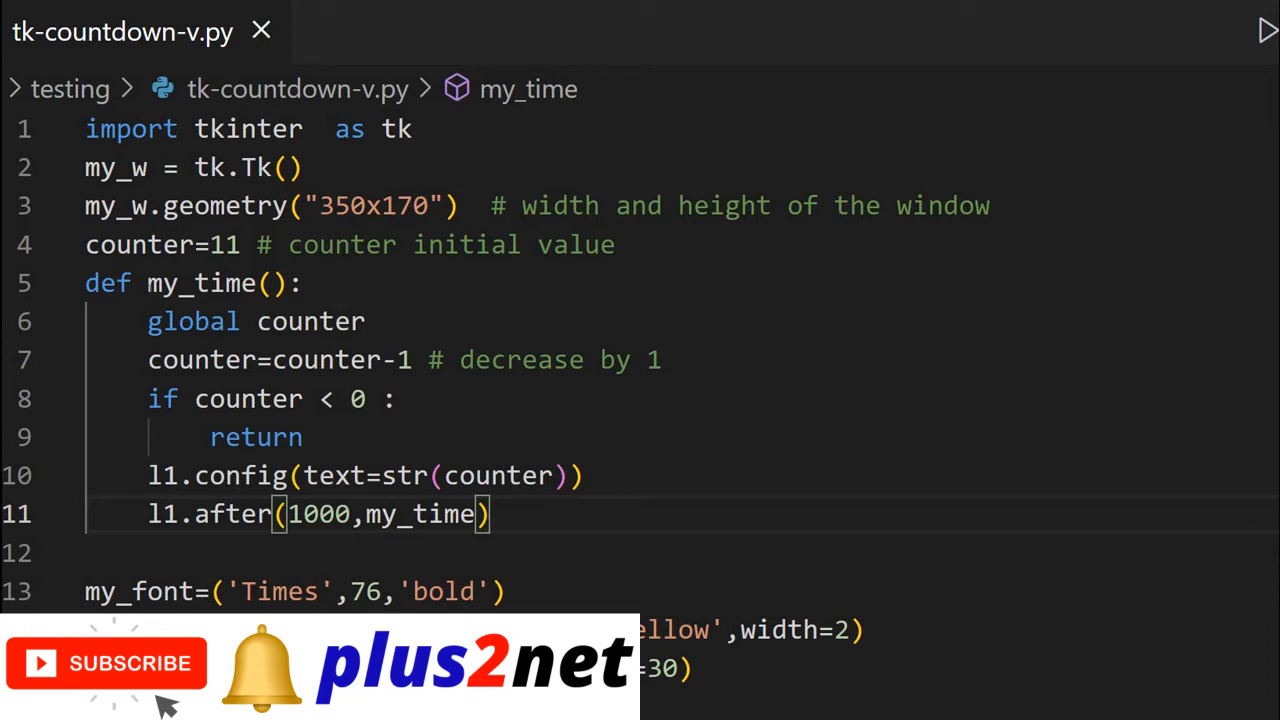
pyautogui.moveTo(1002, 336)
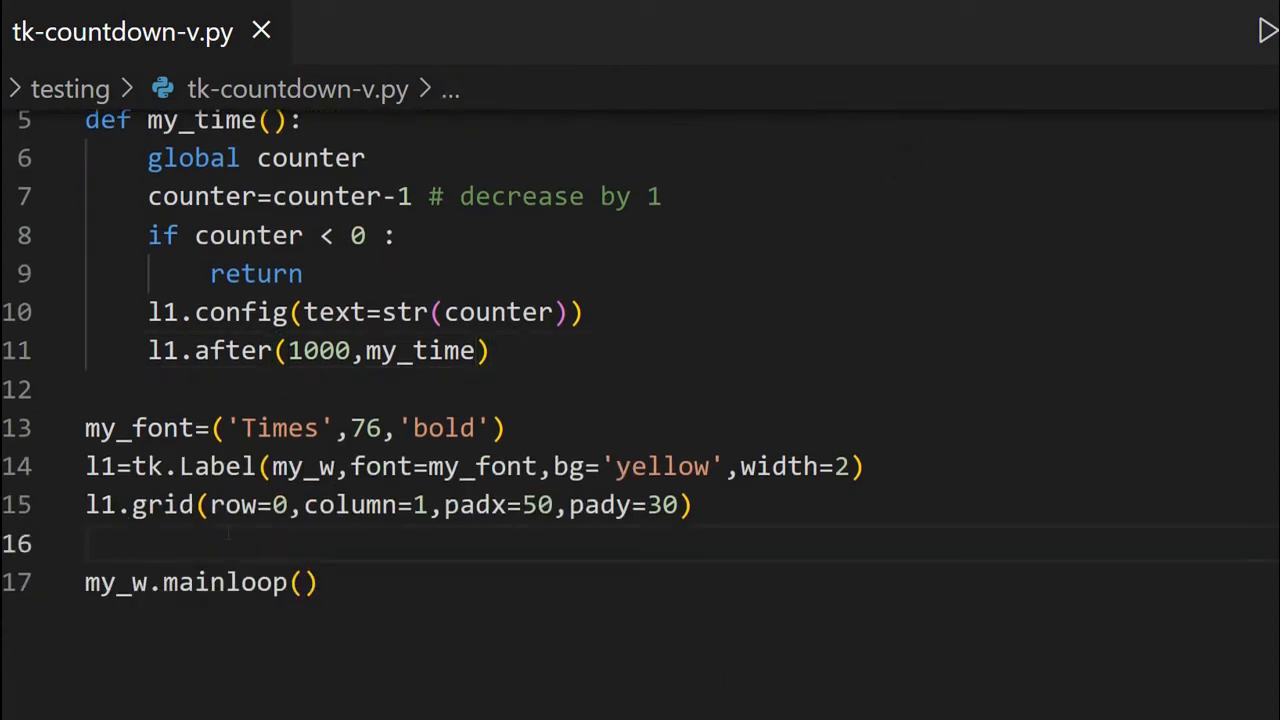
# Add a my_time() call just above my_w.mainloop() and save.
pyautogui.write('my_time(')
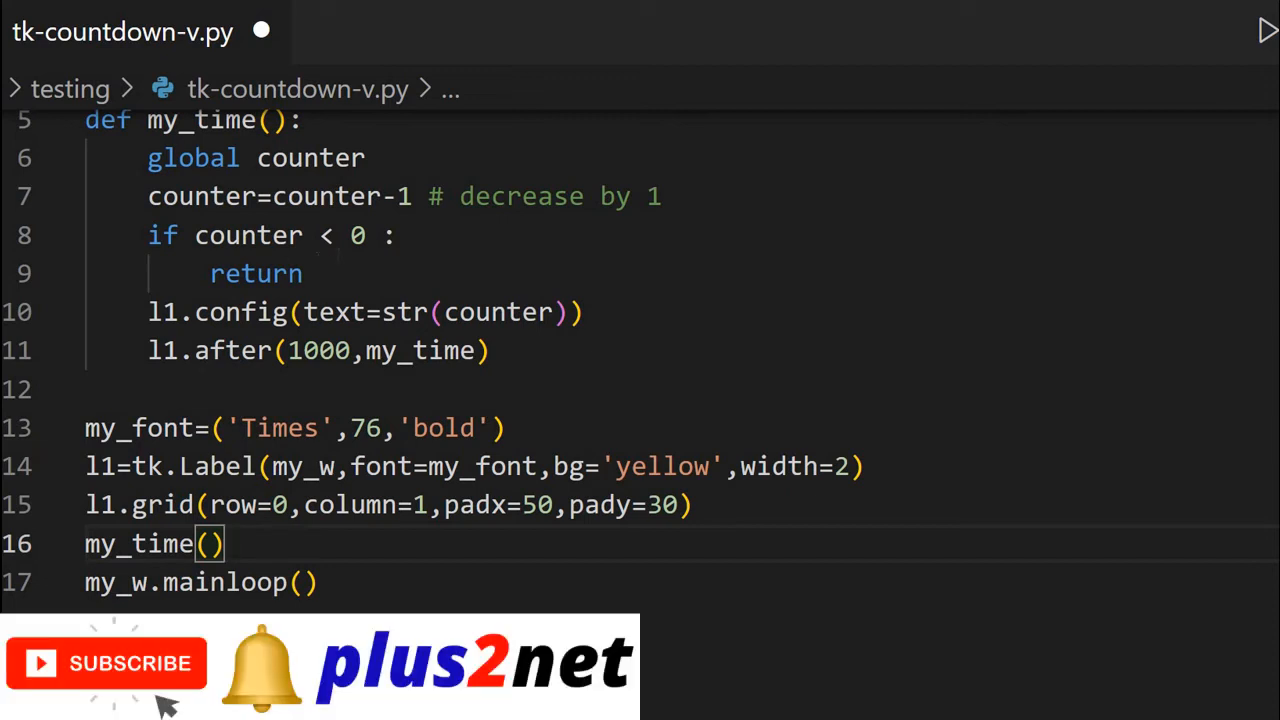
pyautogui.press('ctrl+s')
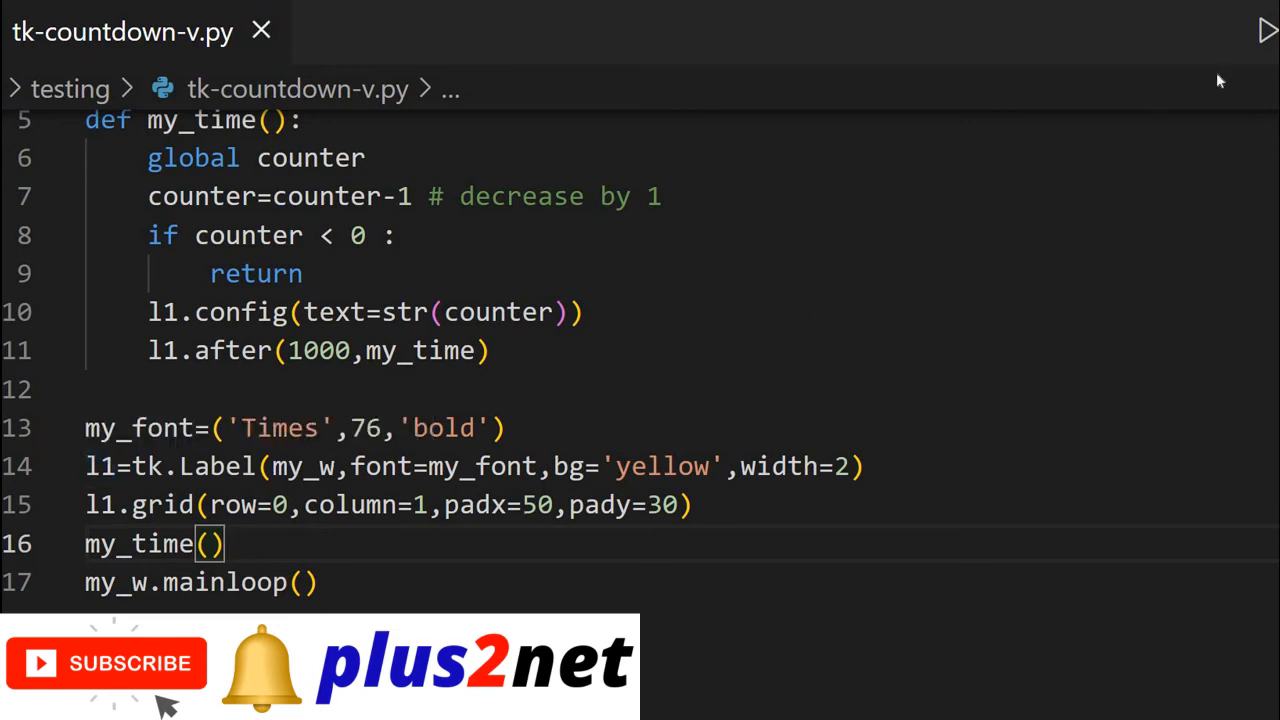
pyautogui.moveTo(1264, 28)
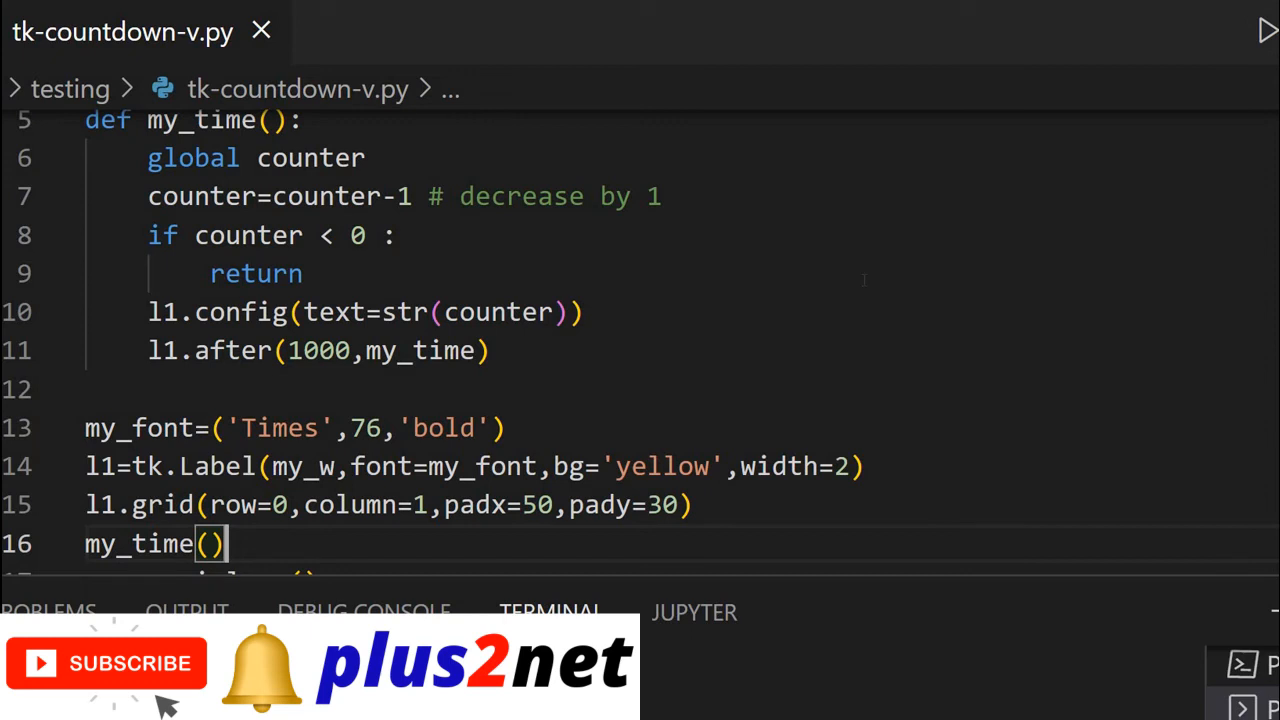
# Run the countdown script so the Tk window's yellow label counts down from 9.
pyautogui.click(1266, 32)
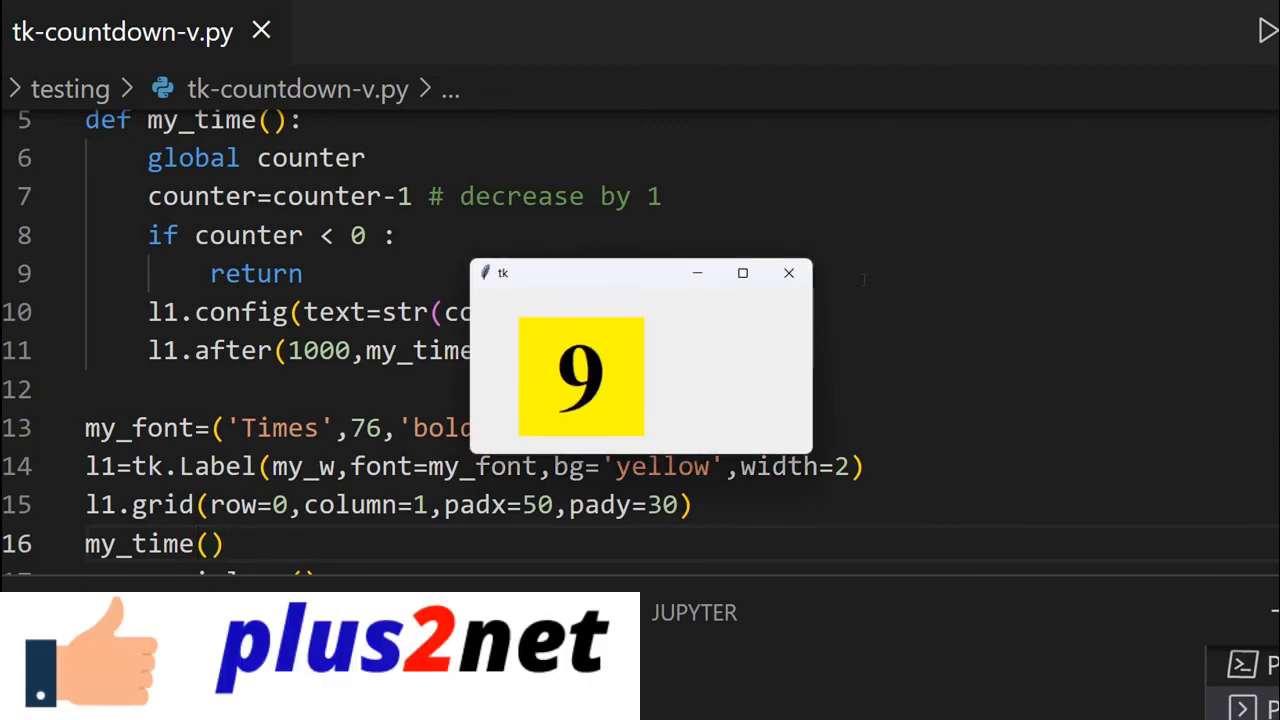